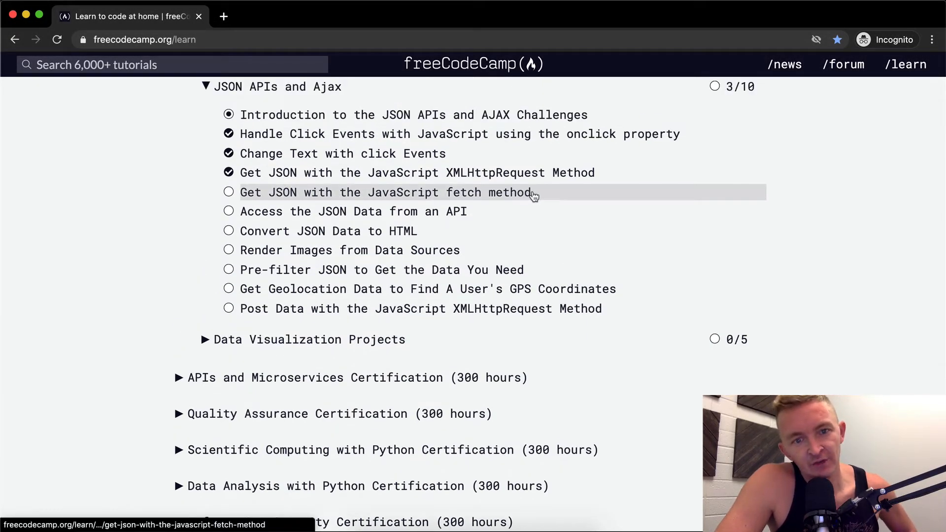
Open the 'Get JSON with the JavaScript fetch method' challenge from the JSON APIs and Ajax section.
{"action": "left_click", "coordinate": [385, 192]}
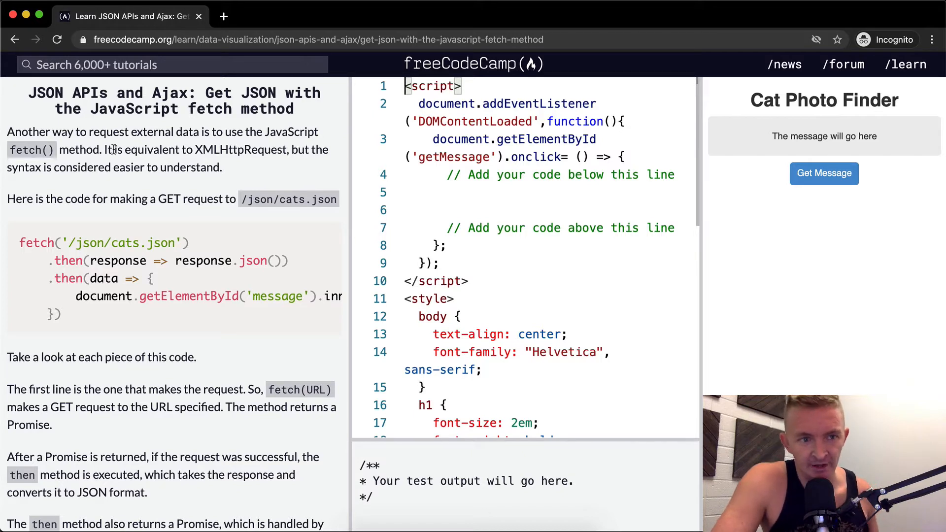
{"action": "mouse_move", "coordinate": [147, 163]}
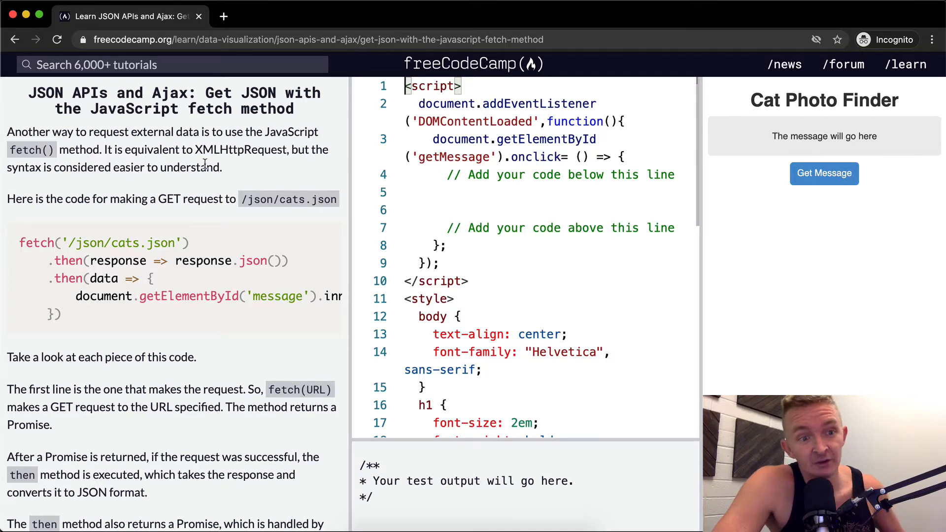
{"action": "mouse_move", "coordinate": [162, 219]}
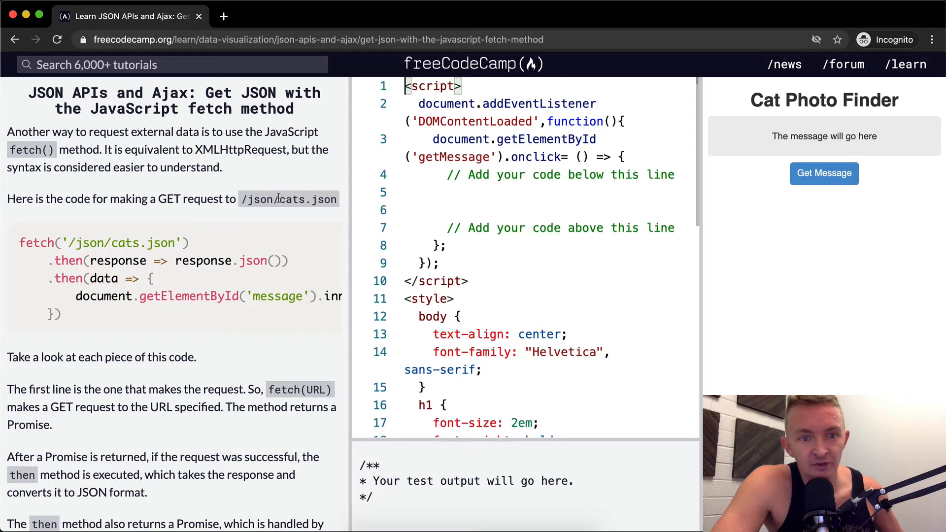
{"action": "scroll", "scroll_direction": "down", "scroll_amount": 3}
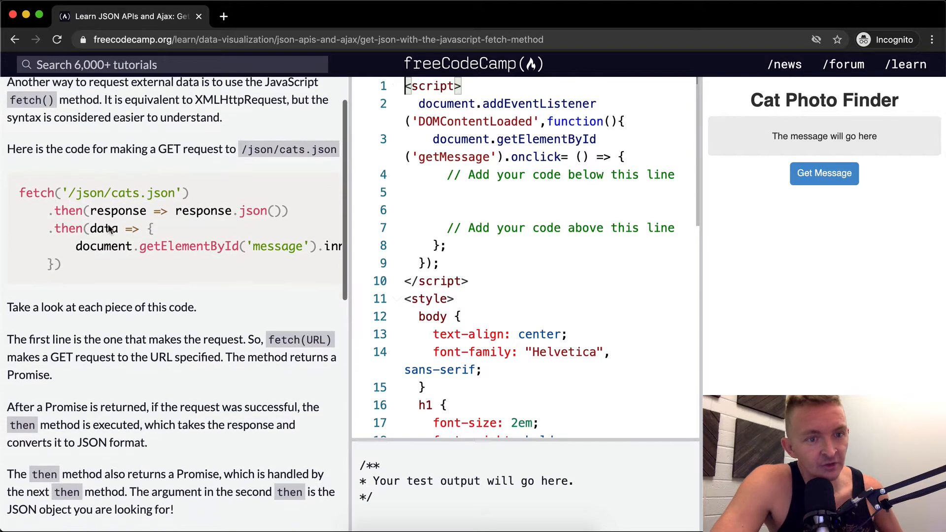
{"action": "double_click", "coordinate": [36, 192]}
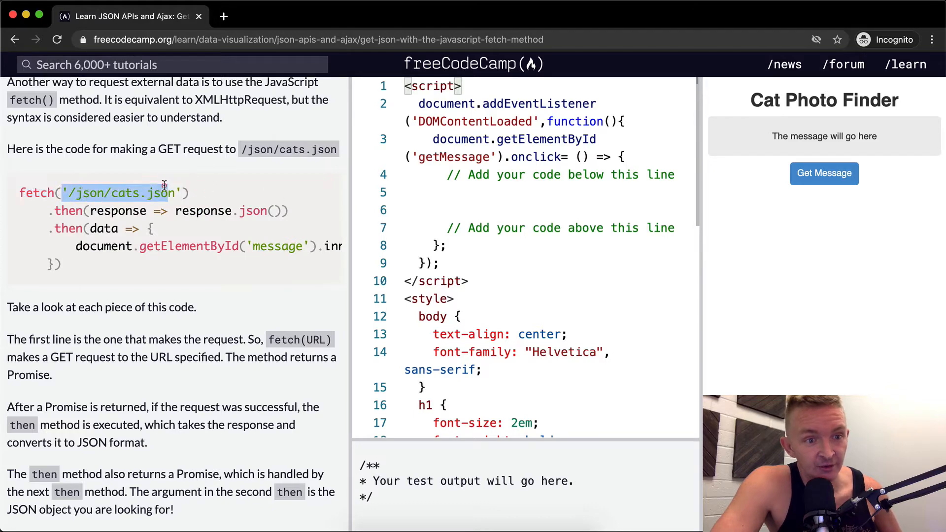
{"action": "scroll", "scroll_direction": "down", "scroll_amount": 3}
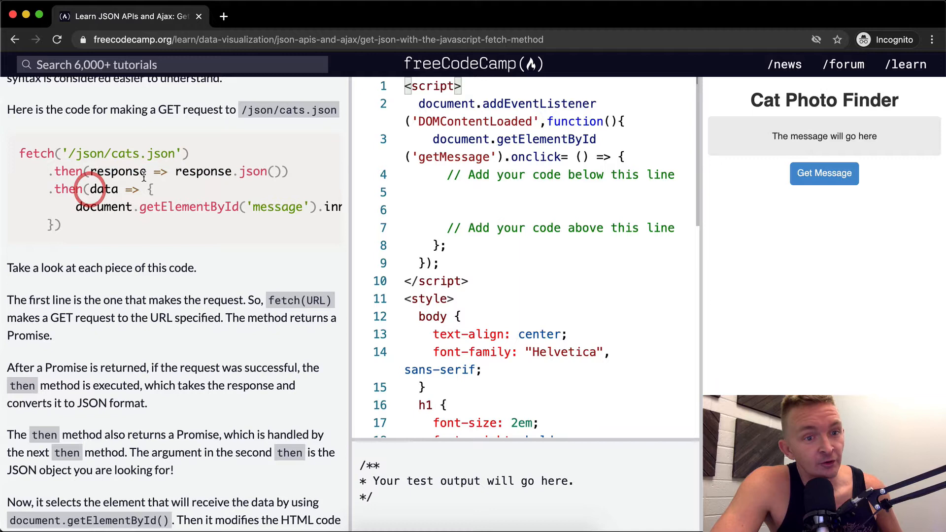
{"action": "double_click", "coordinate": [116, 171]}
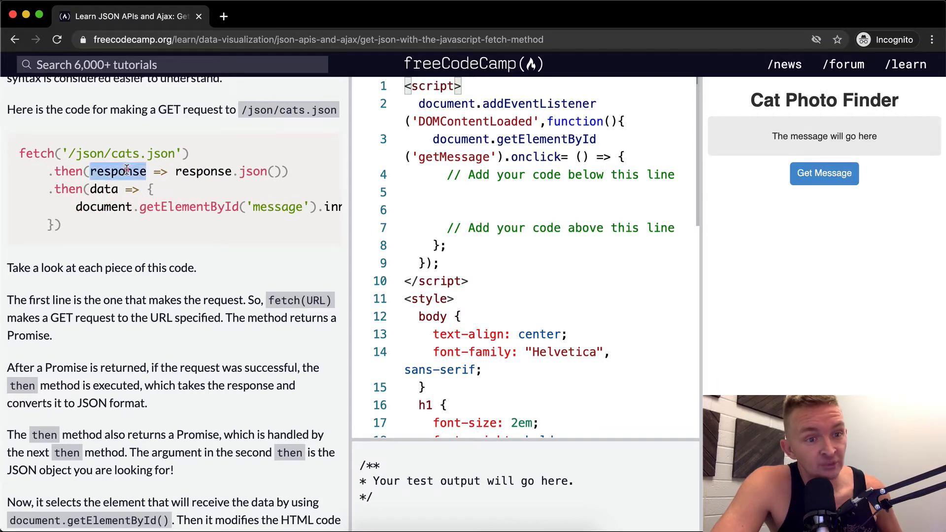
{"action": "mouse_move", "coordinate": [172, 175]}
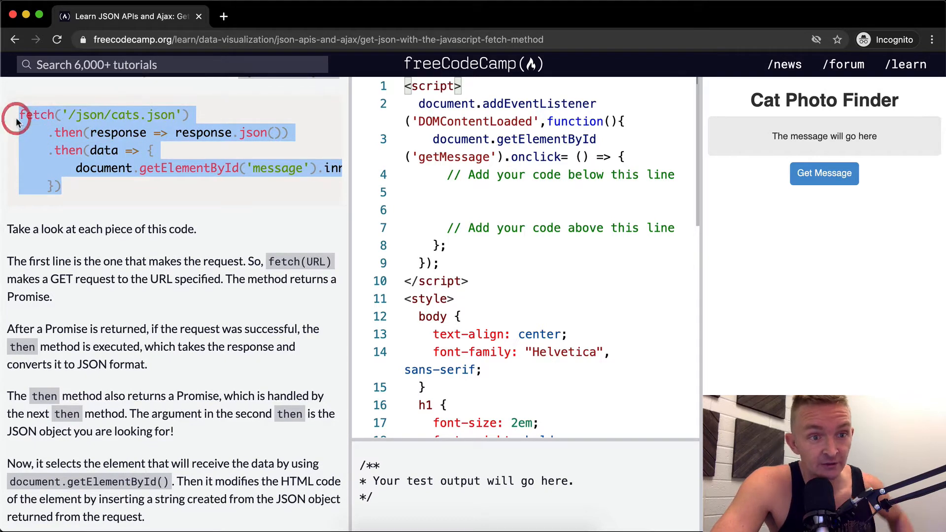
{"action": "left_click", "coordinate": [123, 181]}
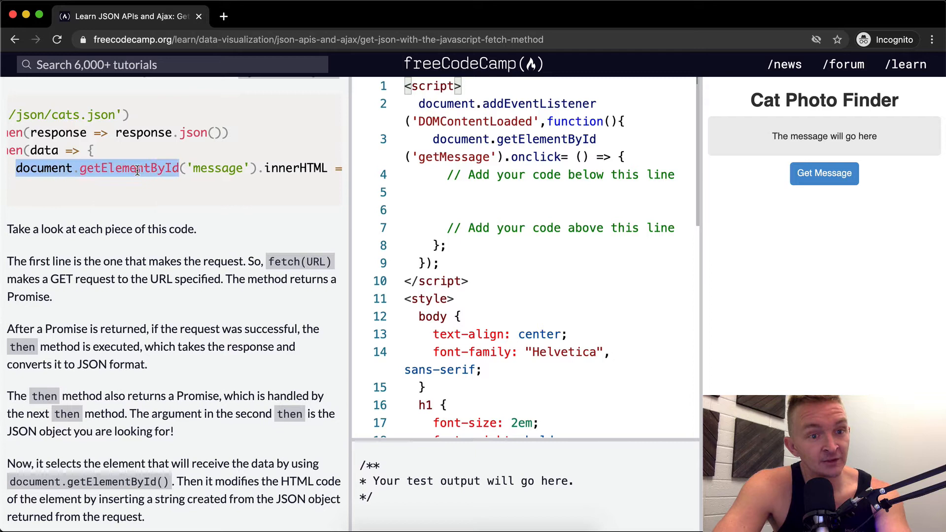
{"action": "double_click", "coordinate": [215, 167]}
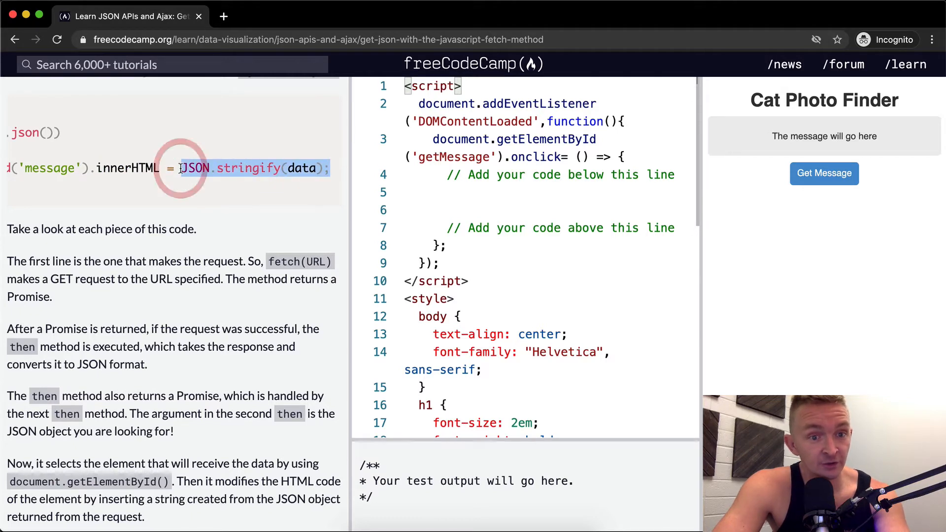
{"action": "scroll", "scroll_direction": "left", "scroll_amount": 3}
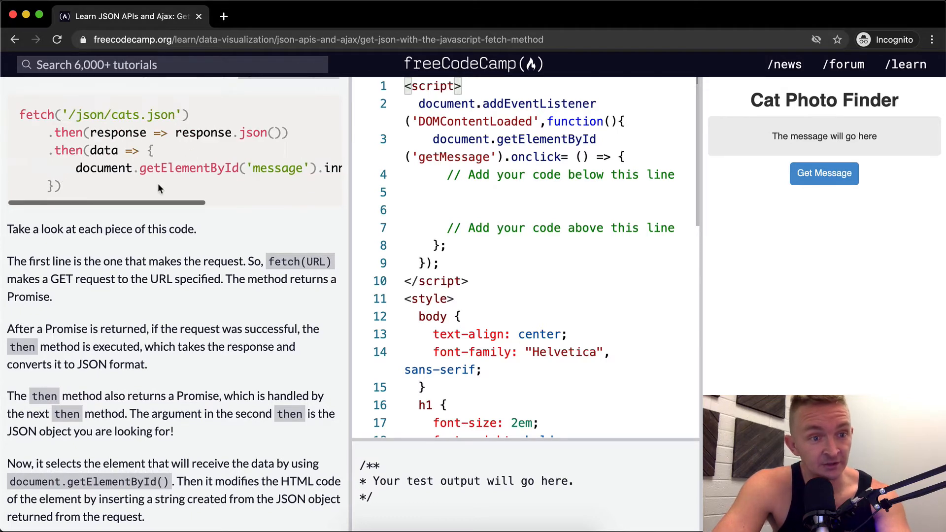
{"action": "scroll", "scroll_direction": "up", "scroll_amount": 3}
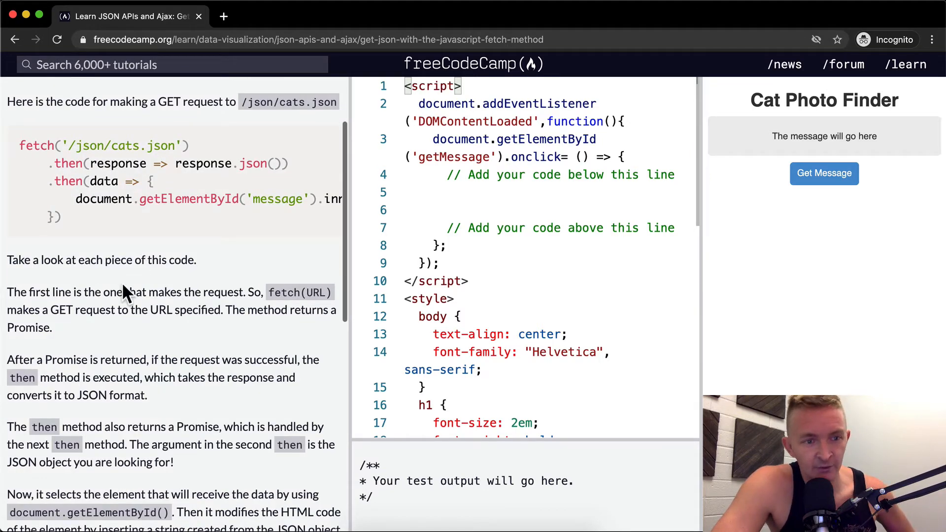
{"action": "mouse_move", "coordinate": [203, 262]}
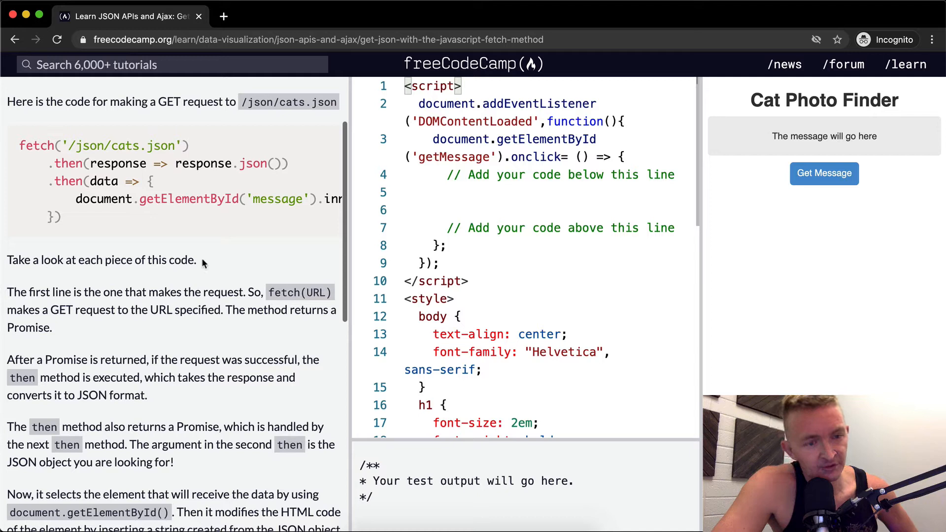
{"action": "mouse_move", "coordinate": [190, 294]}
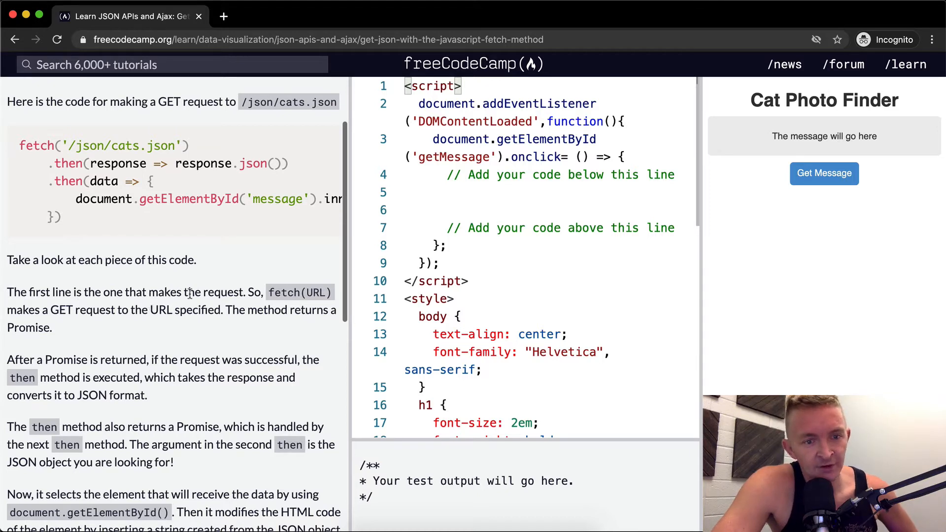
{"action": "mouse_move", "coordinate": [57, 311]}
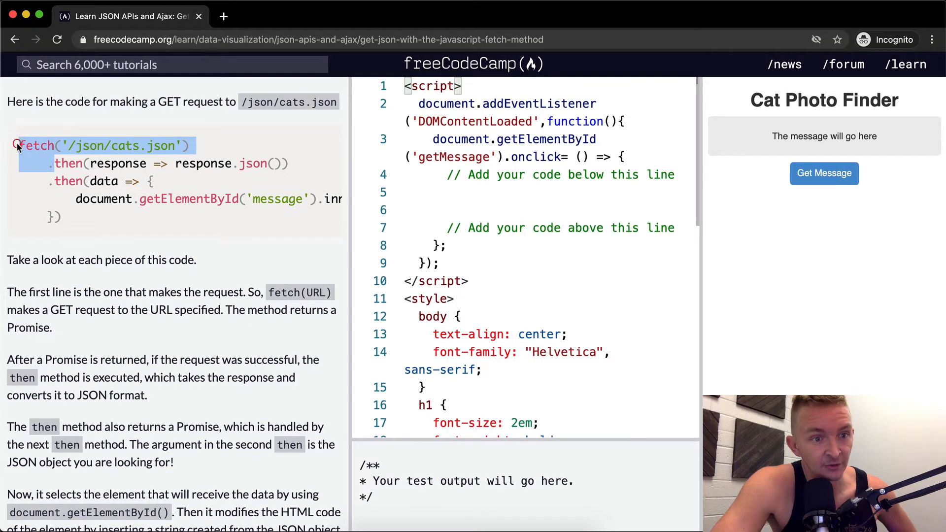
{"action": "scroll", "scroll_direction": "down", "scroll_amount": 3}
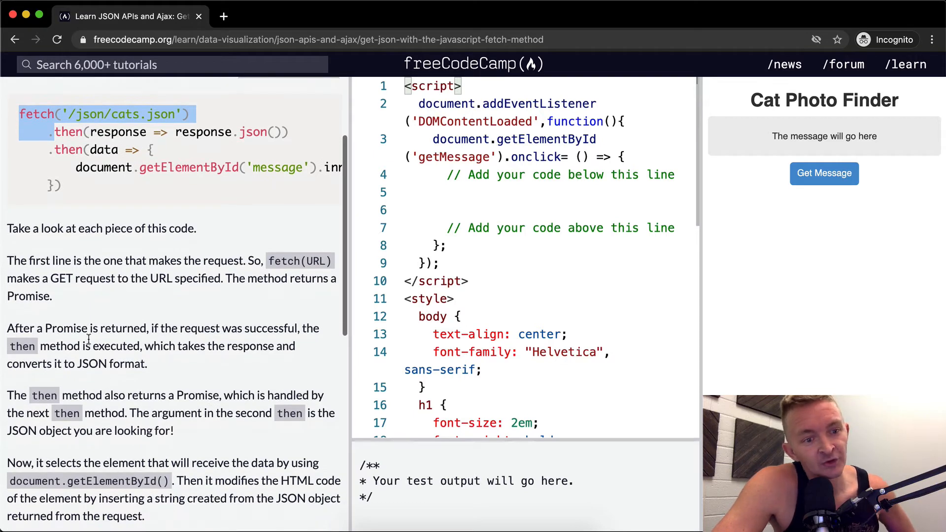
{"action": "mouse_move", "coordinate": [231, 343]}
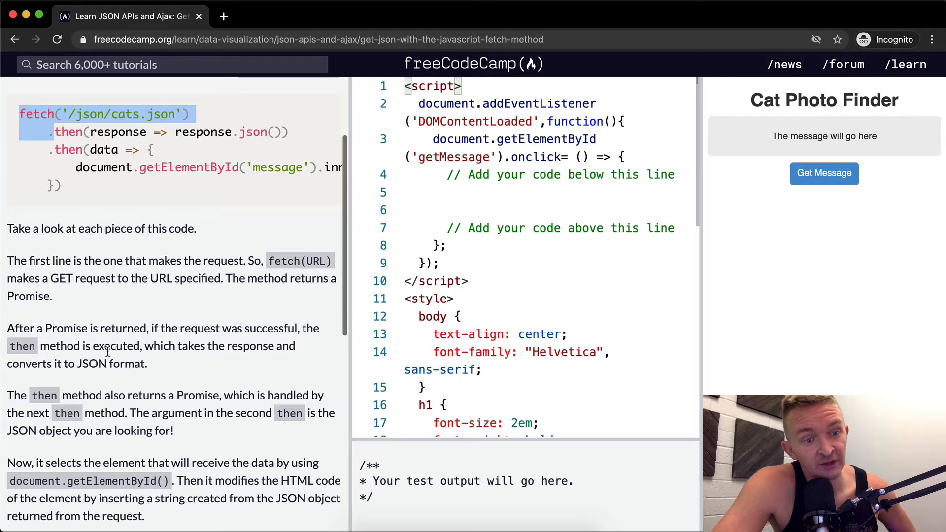
{"action": "mouse_move", "coordinate": [58, 382]}
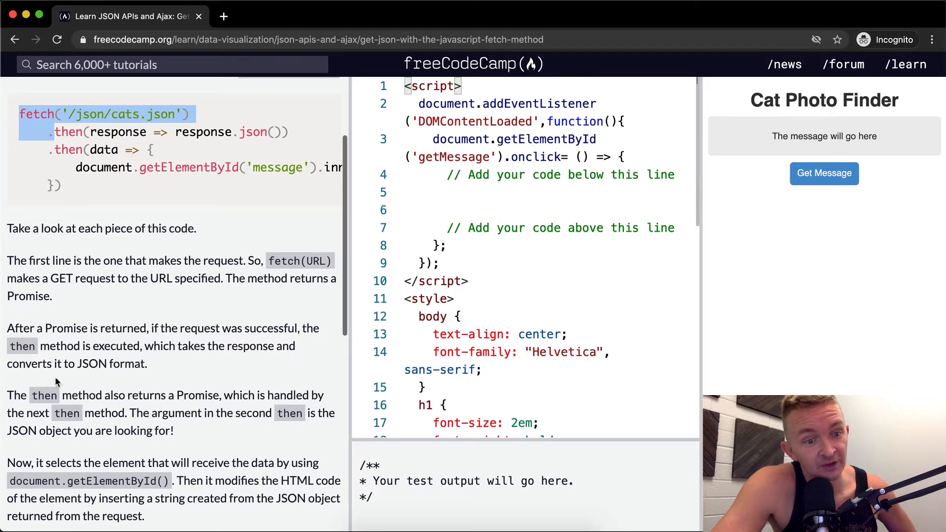
{"action": "mouse_move", "coordinate": [131, 330]}
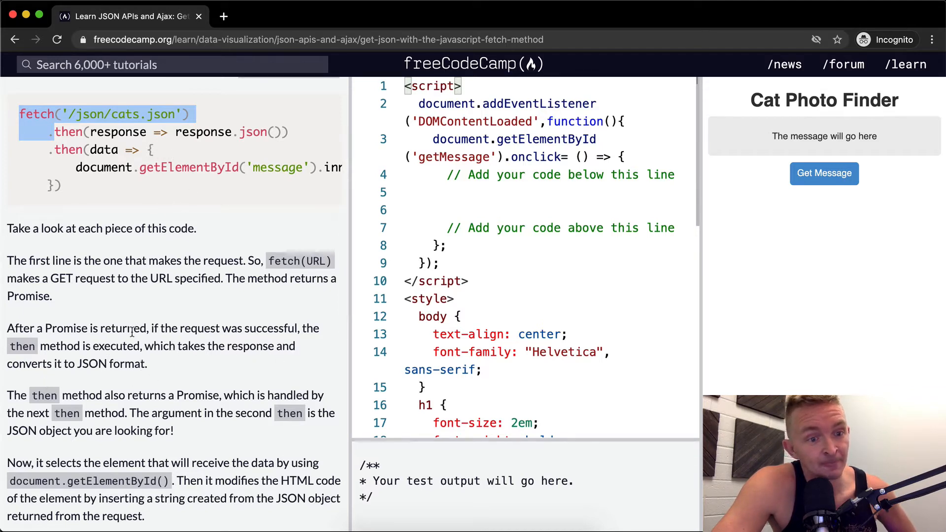
{"action": "mouse_move", "coordinate": [123, 357]}
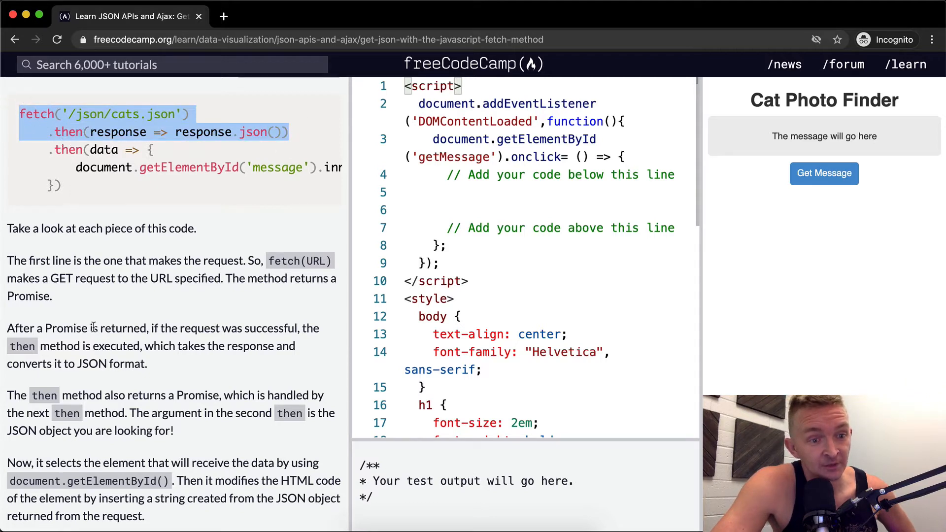
{"action": "mouse_move", "coordinate": [119, 377]}
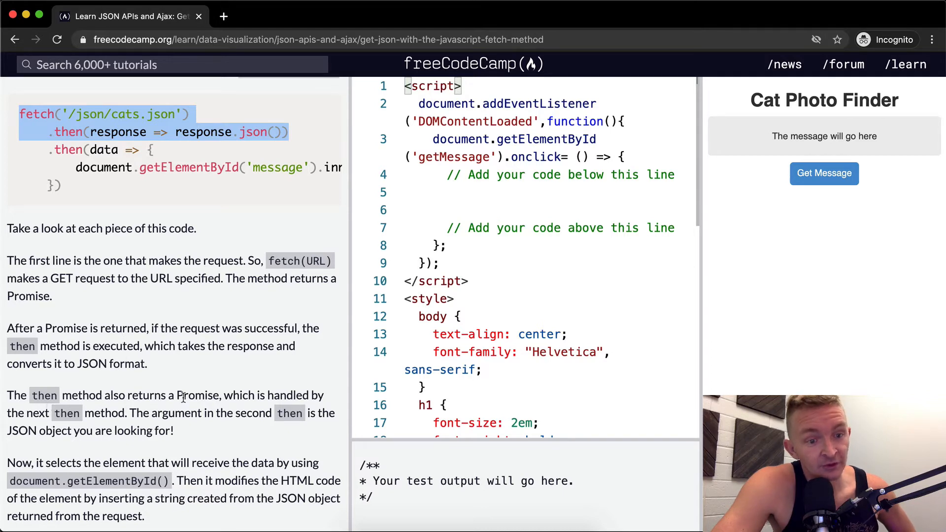
{"action": "mouse_move", "coordinate": [188, 397]}
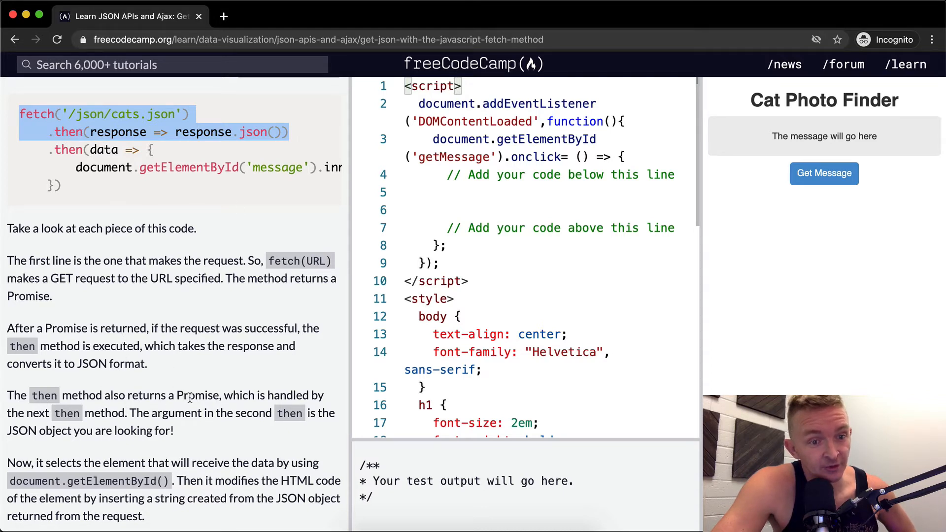
{"action": "mouse_move", "coordinate": [200, 226]}
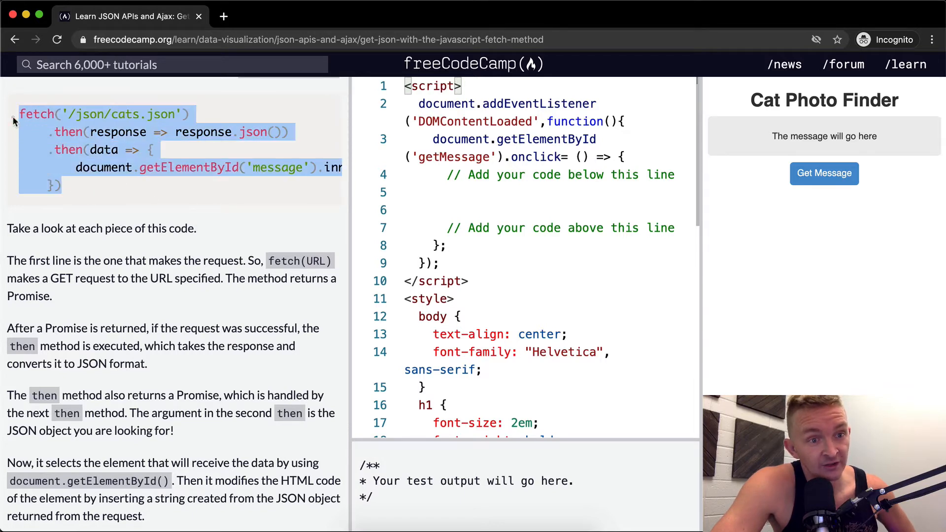
{"action": "mouse_move", "coordinate": [240, 428]}
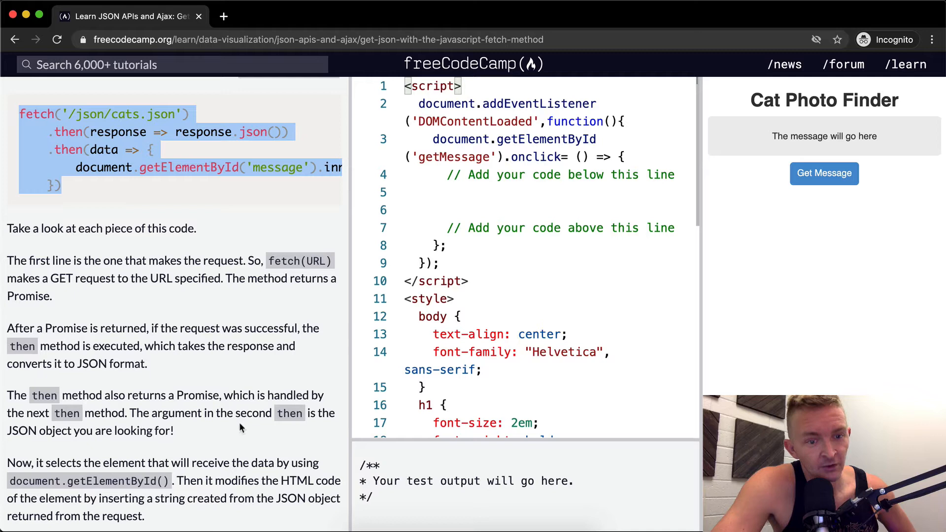
{"action": "mouse_move", "coordinate": [48, 433]}
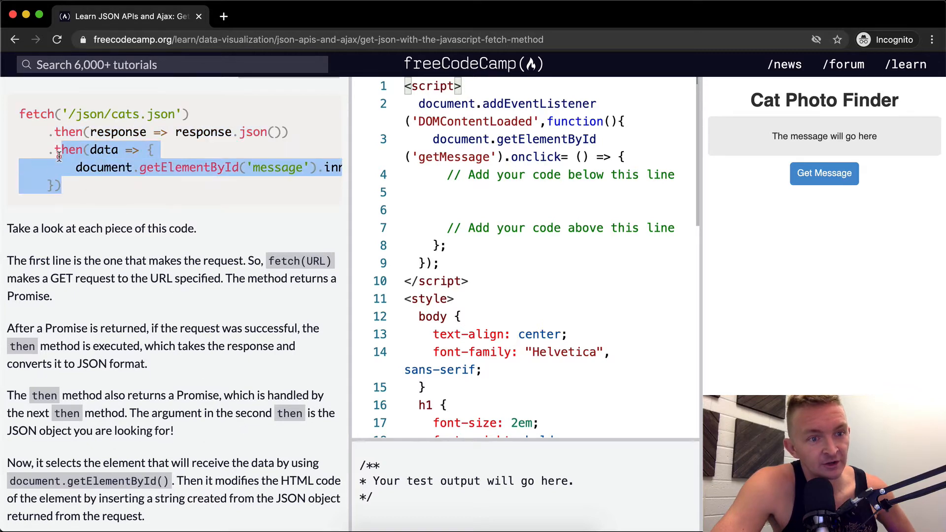
{"action": "mouse_move", "coordinate": [138, 334]}
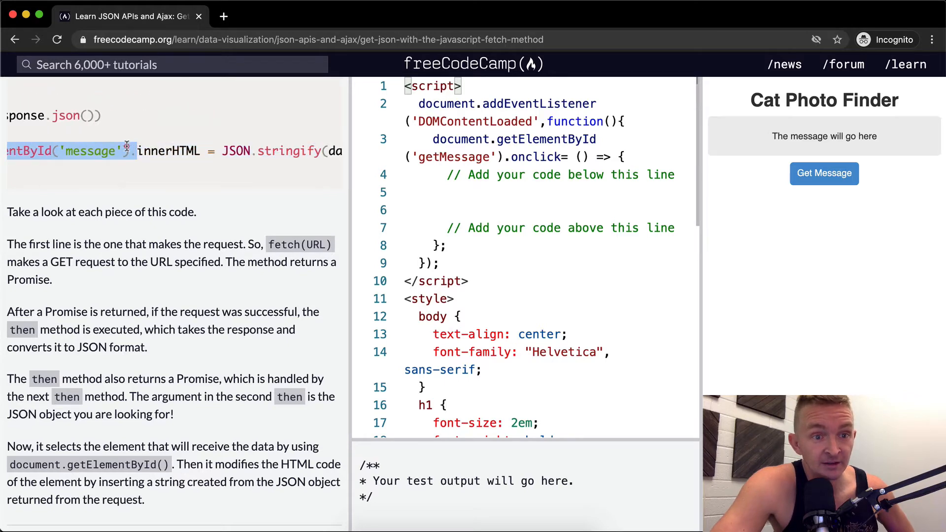
{"action": "scroll", "scroll_direction": "down", "scroll_amount": 3}
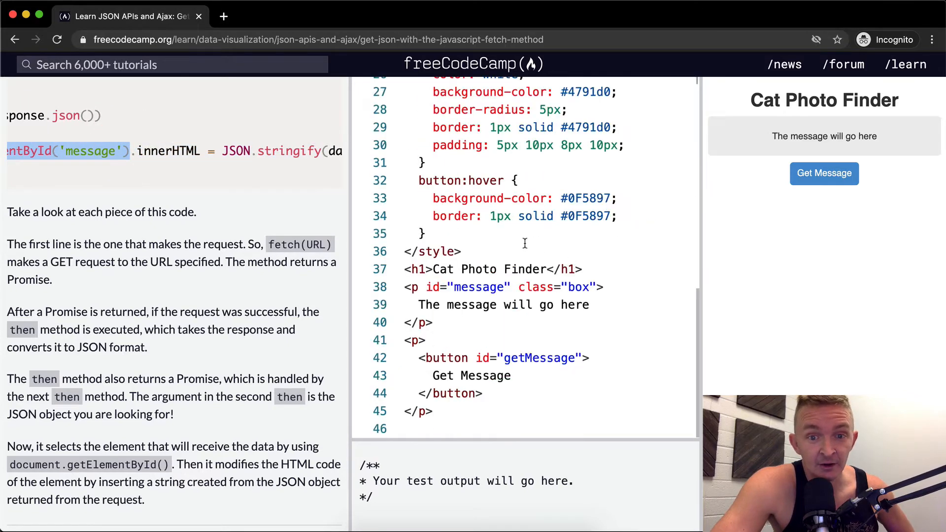
{"action": "left_click", "coordinate": [425, 339]}
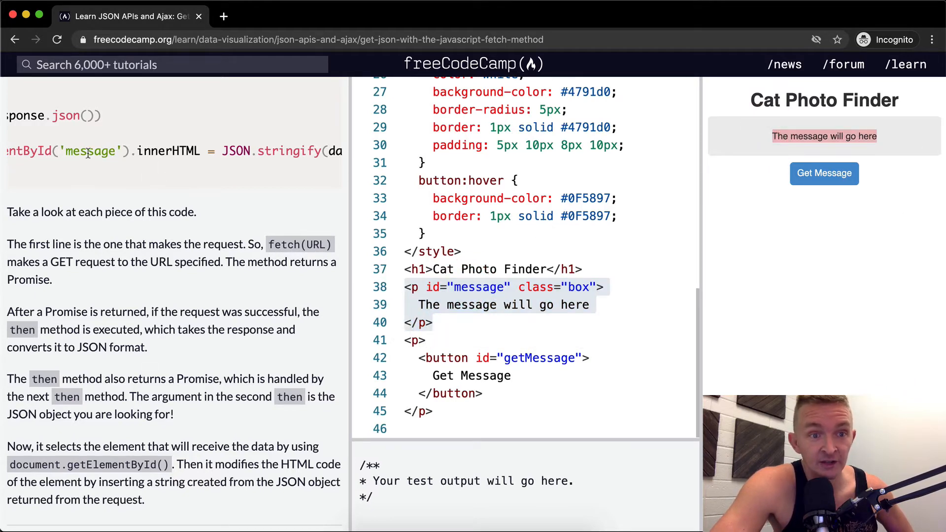
{"action": "scroll", "scroll_direction": "right", "scroll_amount": 3}
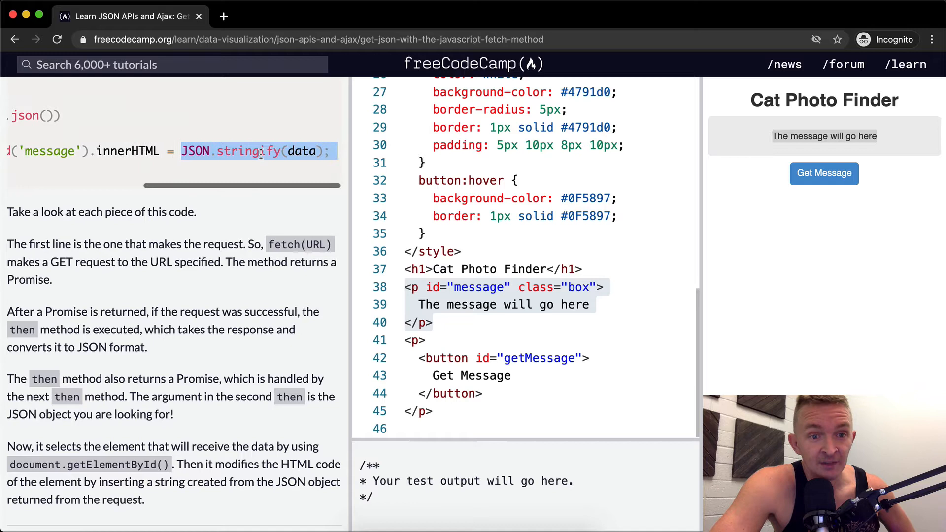
{"action": "scroll", "scroll_direction": "left", "scroll_amount": 3}
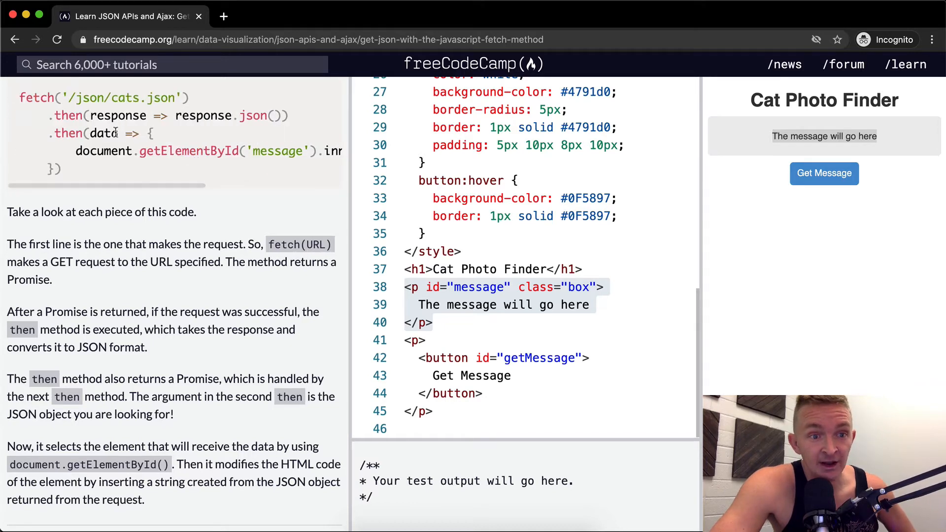
{"action": "double_click", "coordinate": [104, 133]}
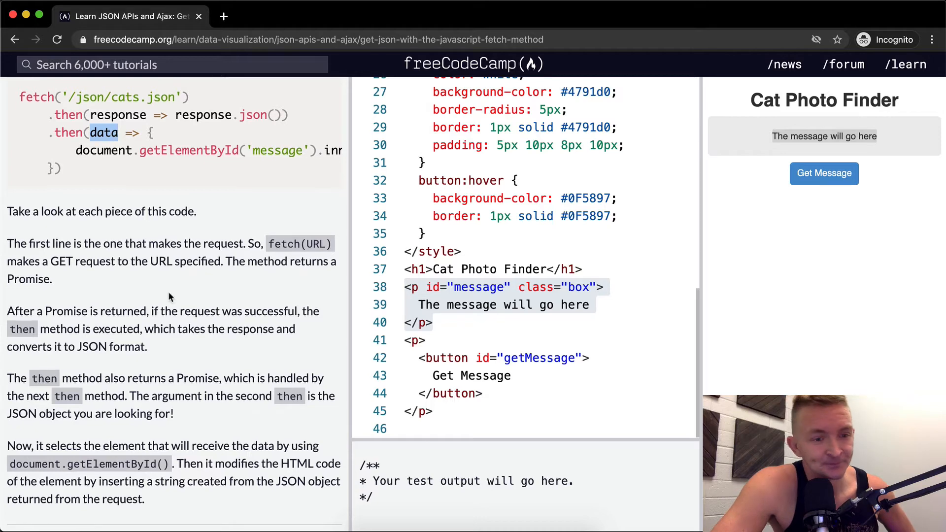
{"action": "scroll", "scroll_direction": "down", "scroll_amount": 3}
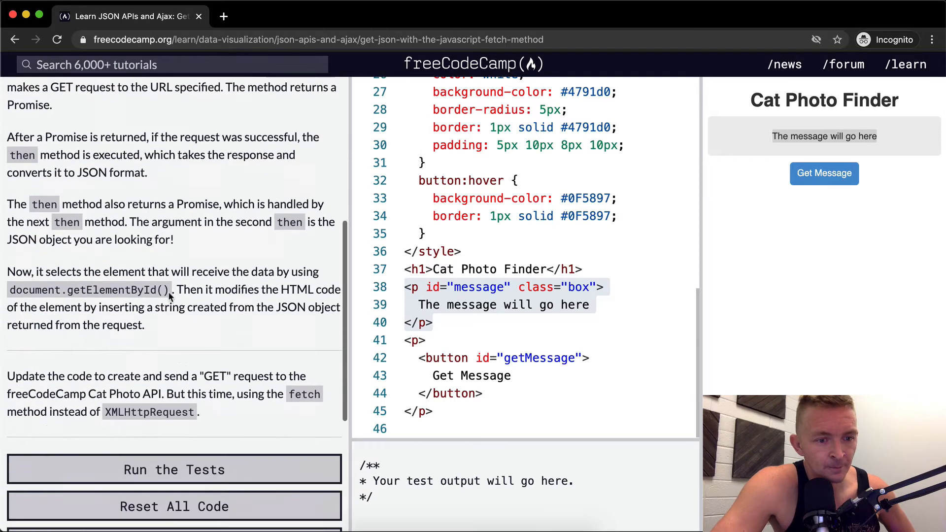
{"action": "scroll", "scroll_direction": "down", "scroll_amount": 3}
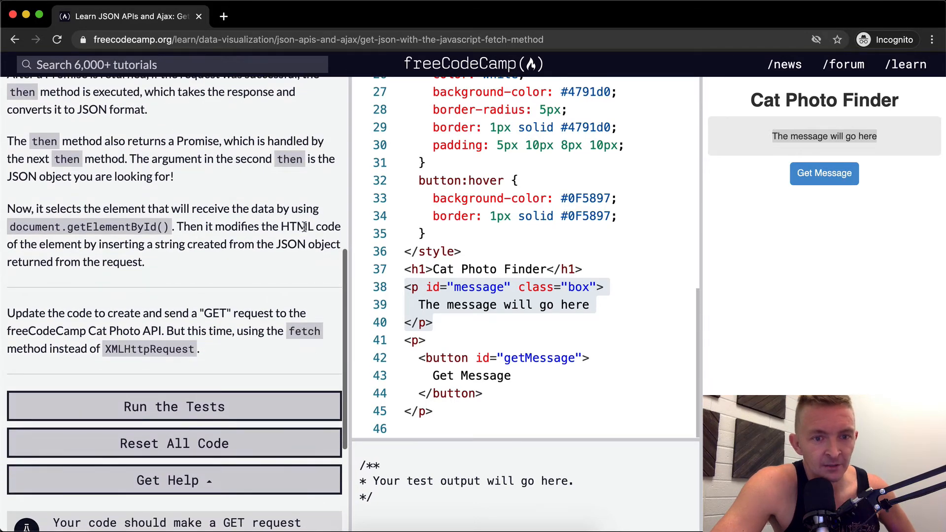
{"action": "mouse_move", "coordinate": [237, 255]}
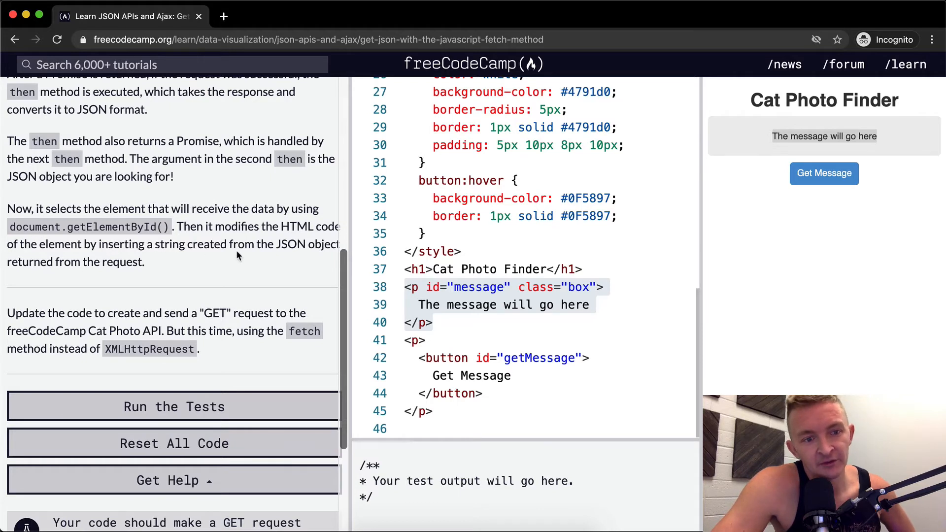
{"action": "mouse_move", "coordinate": [300, 266]}
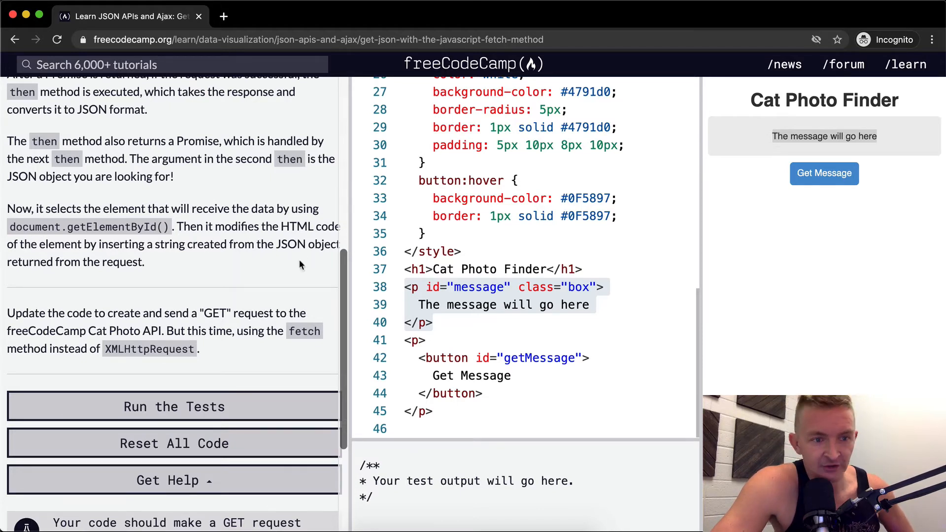
{"action": "scroll", "scroll_direction": "down", "scroll_amount": 3}
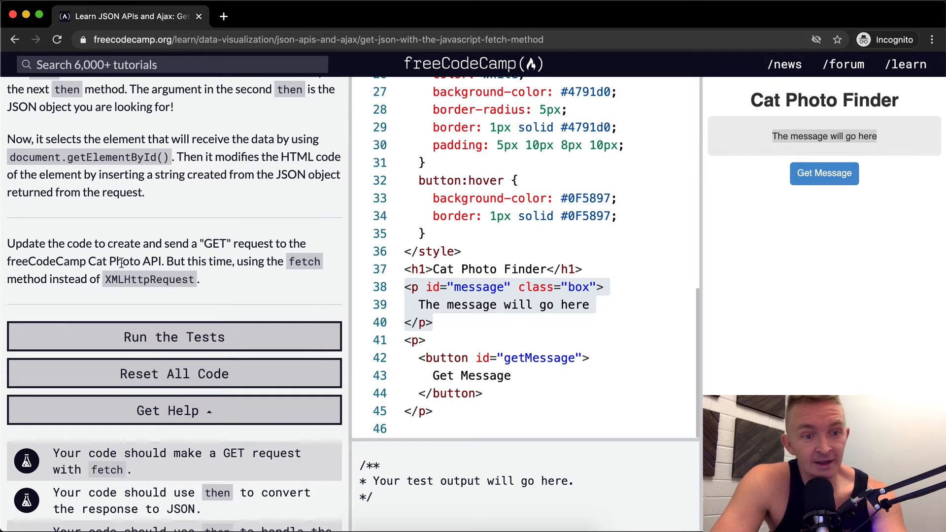
{"action": "mouse_move", "coordinate": [202, 293]}
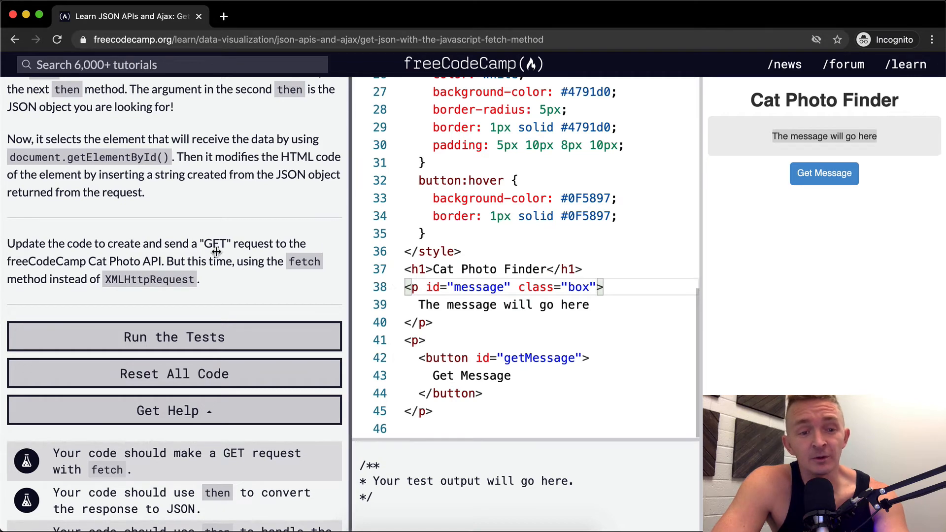
{"action": "scroll", "scroll_direction": "up", "scroll_amount": 3}
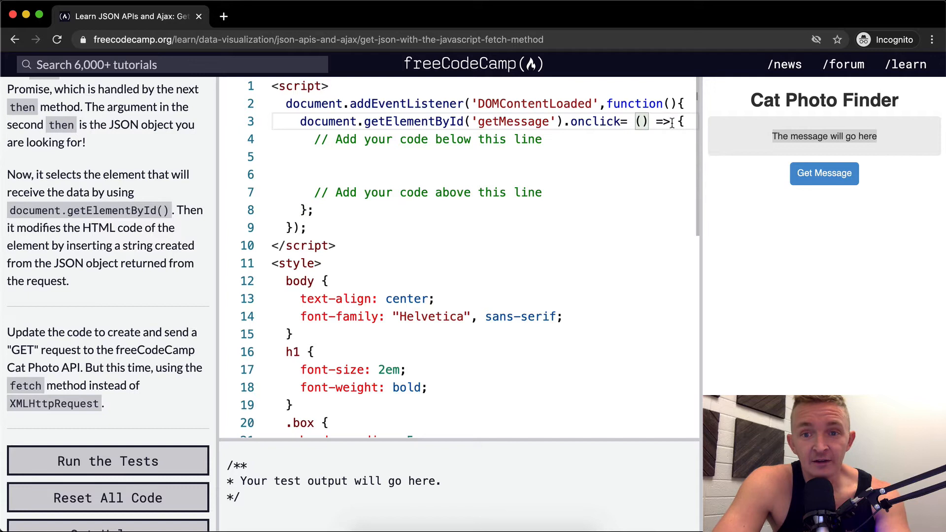
Replace 'function' in the DOMContentLoaded listener with an () => arrow.
{"action": "double_click", "coordinate": [635, 103]}
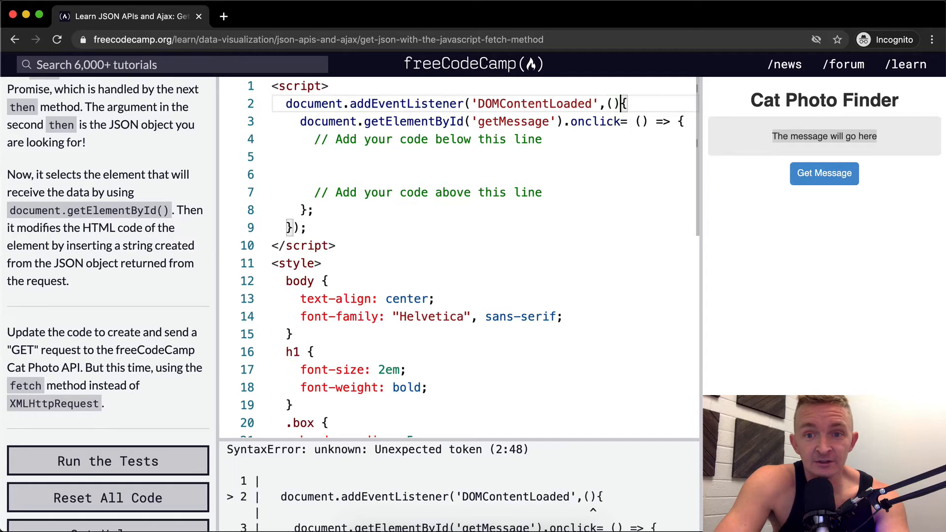
{"action": "type", "text": "=>"}
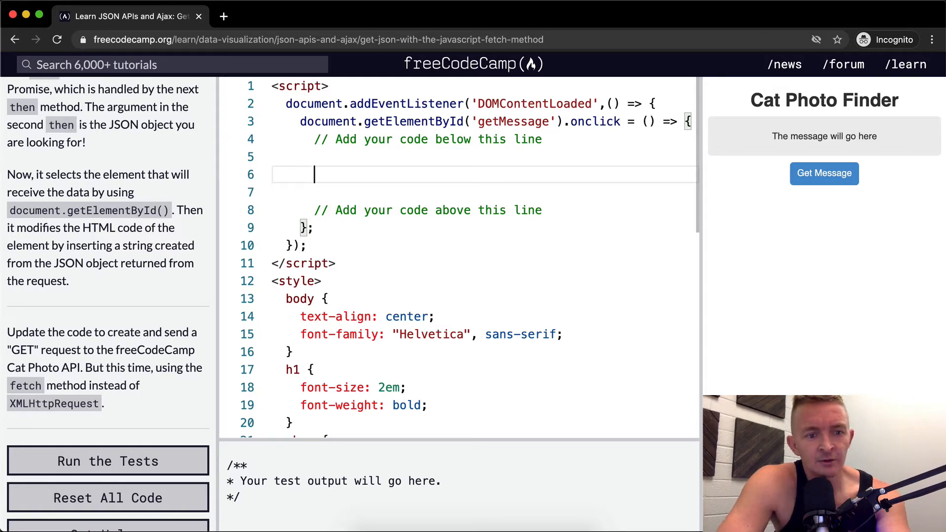
Write fetch("/json/cats.json") in the click handler and begin a chained method.
{"action": "type", "text": "fetc"}
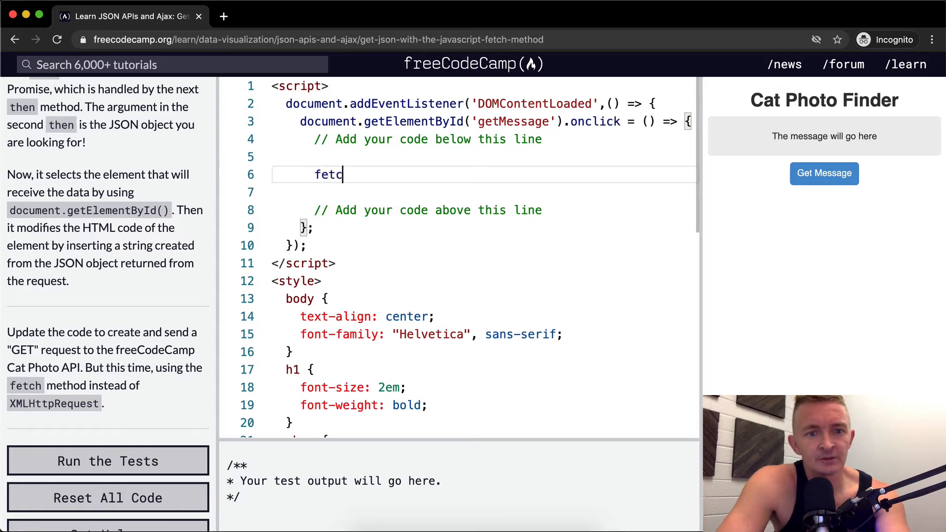
{"action": "type", "text": "h(\"\")"}
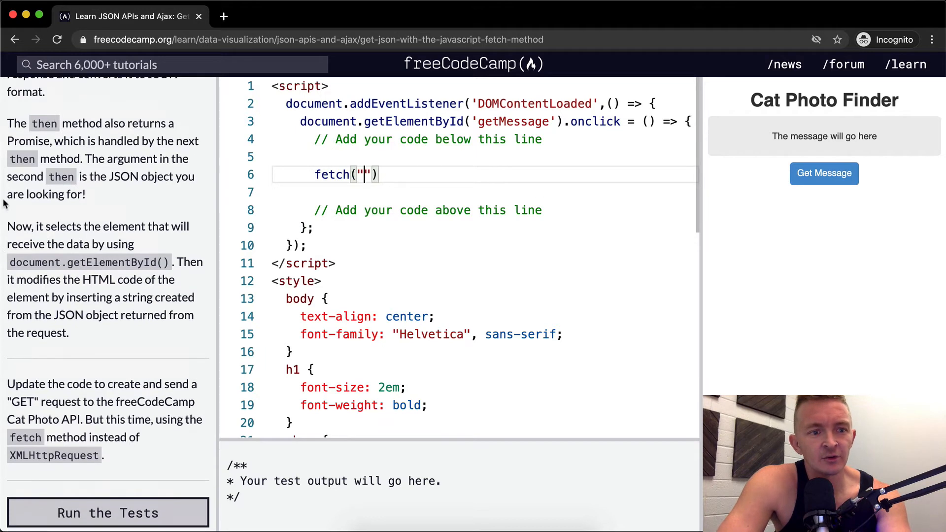
{"action": "scroll", "scroll_direction": "up", "scroll_amount": 3}
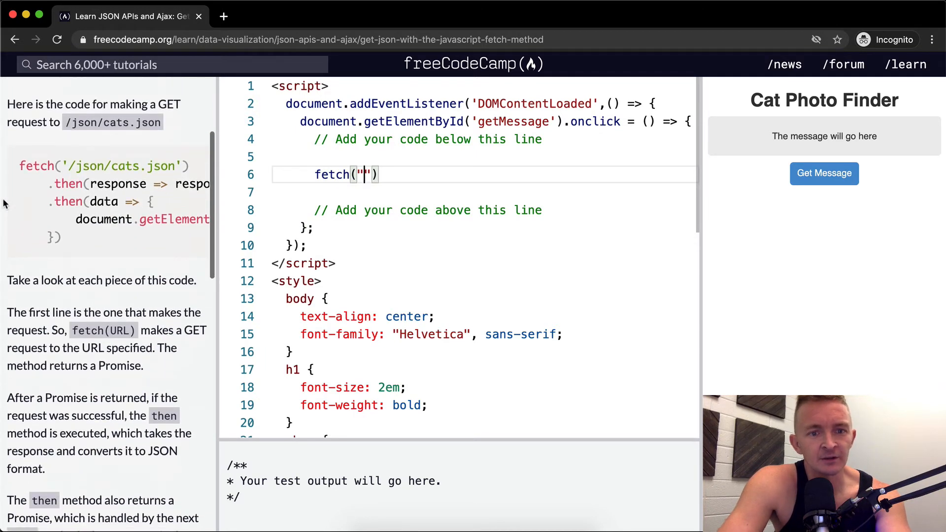
{"action": "type", "text": "/json/"}
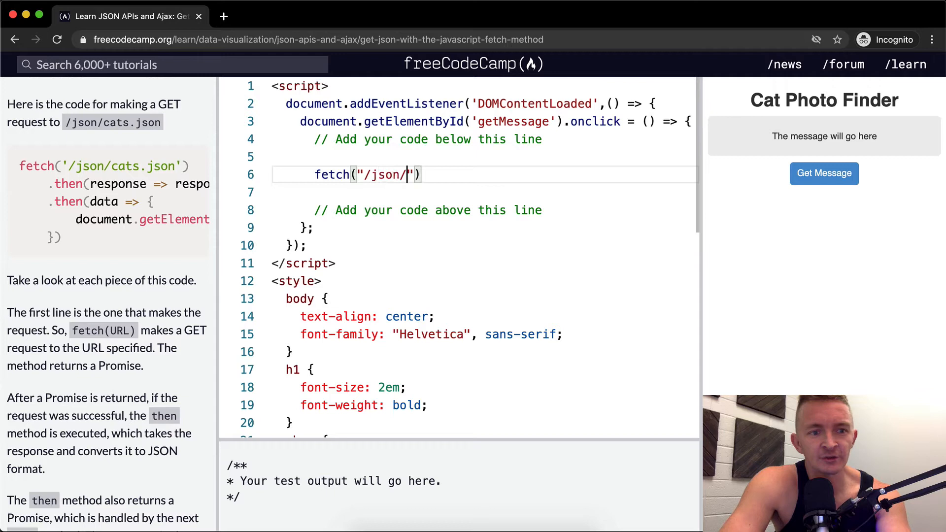
{"action": "type", "text": "cats,"}
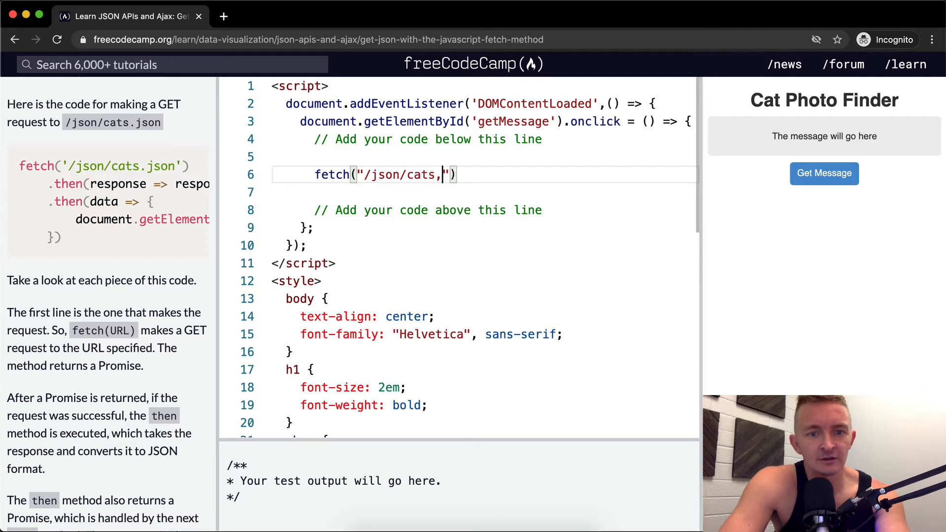
{"action": "type", "text": ".json"}
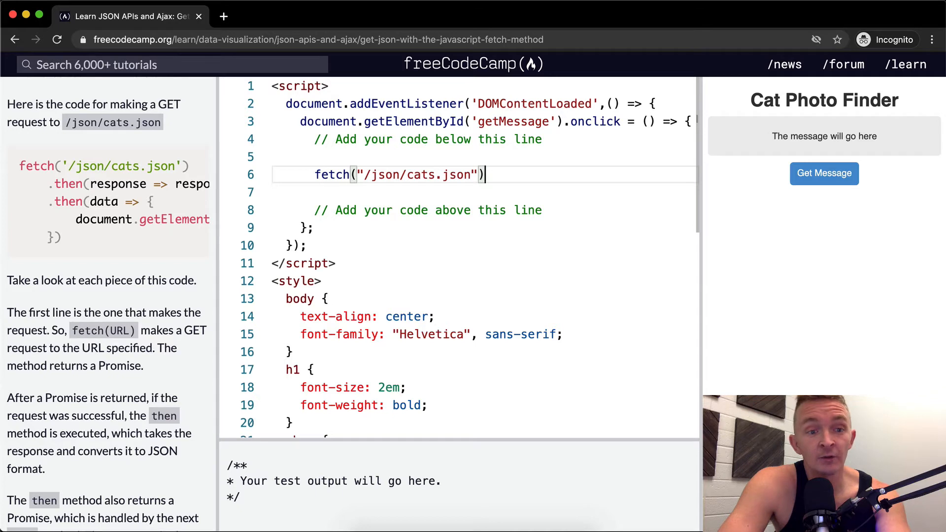
{"action": "type", "text": "."}
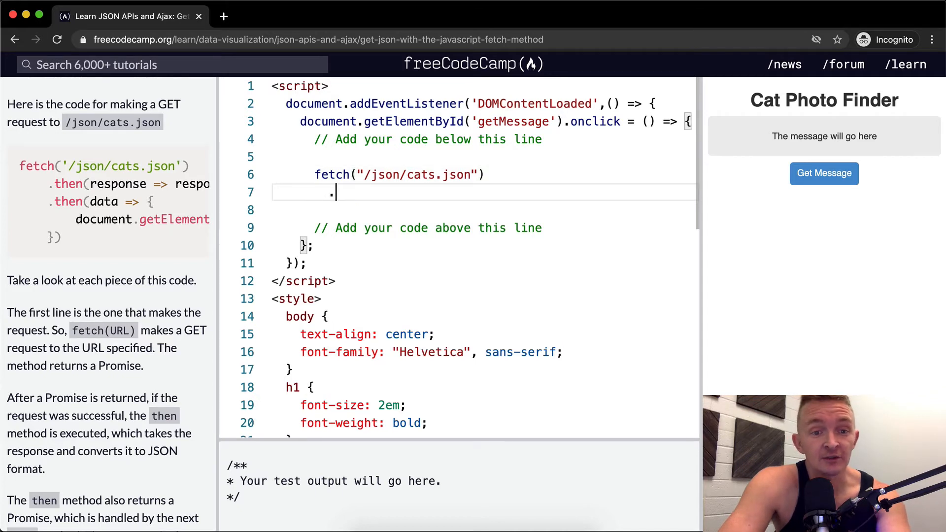
Chain a .then(function(response)) callback that returns response.json().
{"action": "type", "text": "then("}
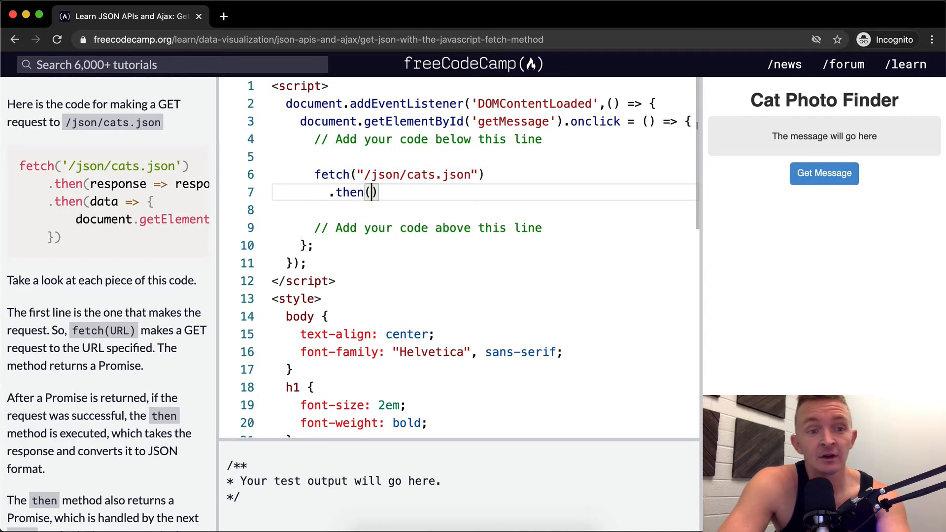
{"action": "type", "text": "res"}
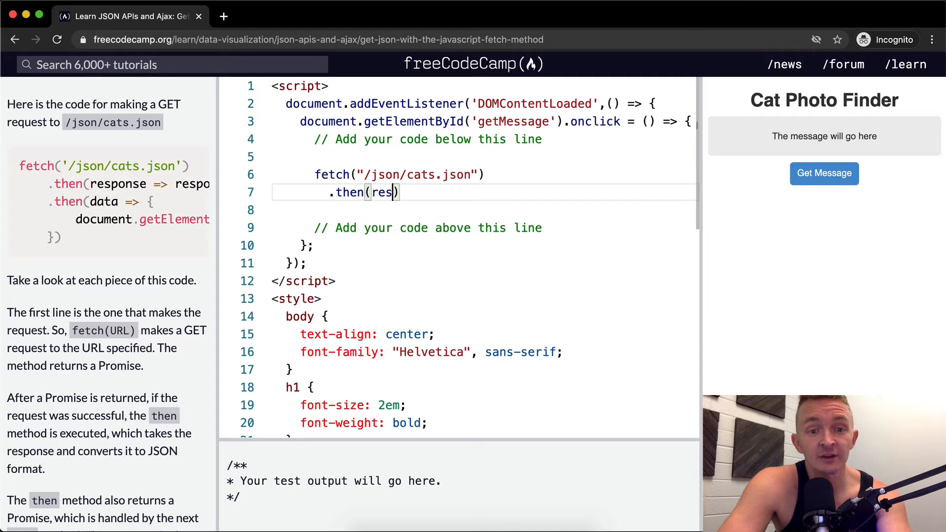
{"action": "key", "text": "Backspace"}
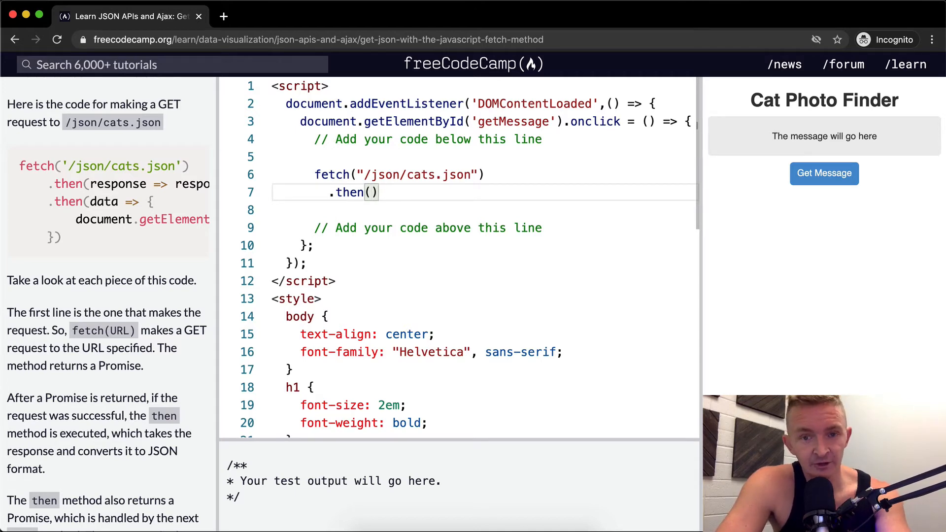
{"action": "type", "text": "unction("}
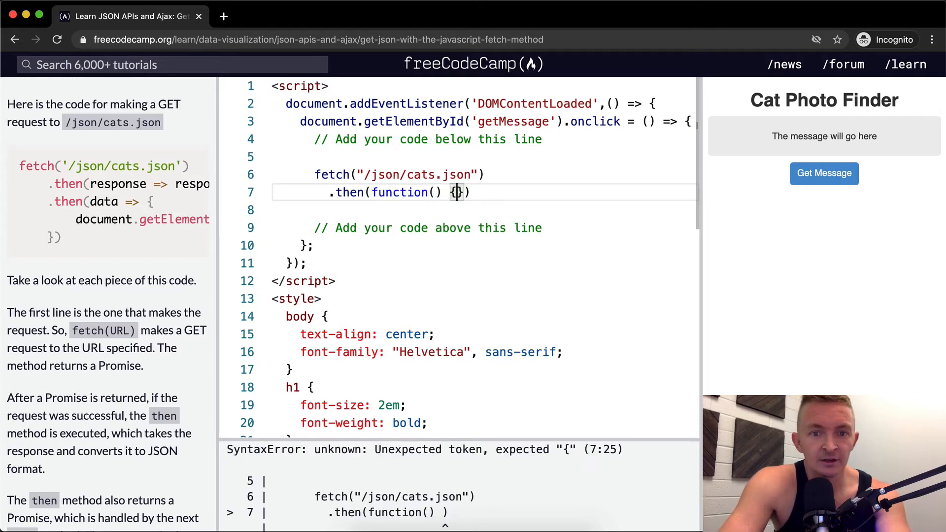
{"action": "type", "text": "}"}
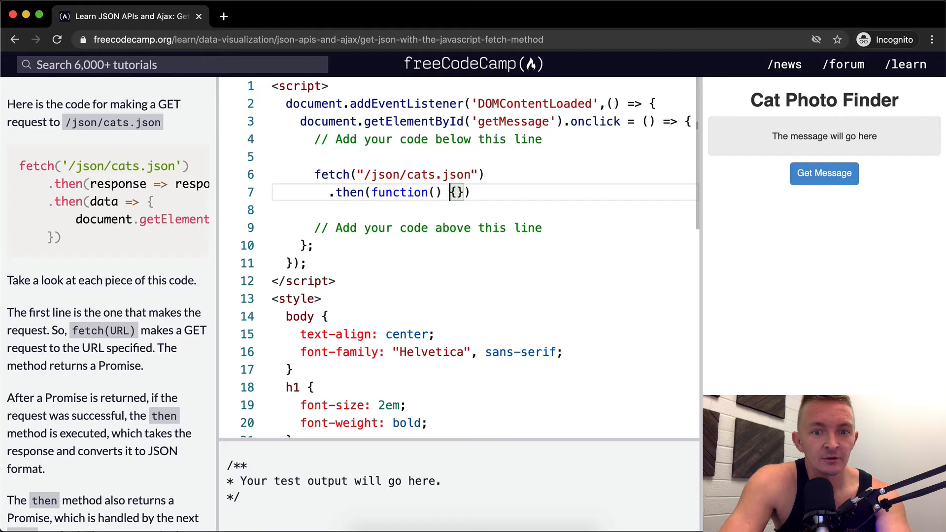
{"action": "type", "text": "response"}
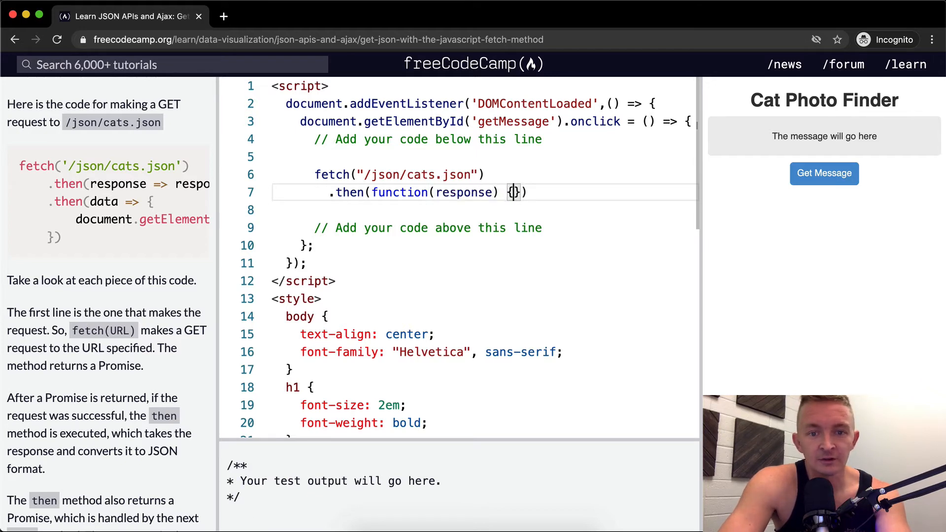
{"action": "key", "text": "Enter"}
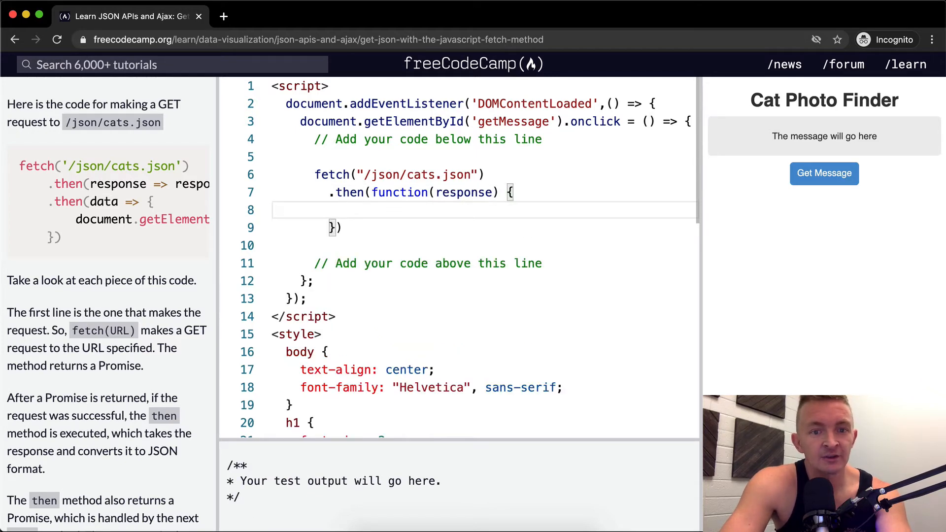
{"action": "type", "text": "return"}
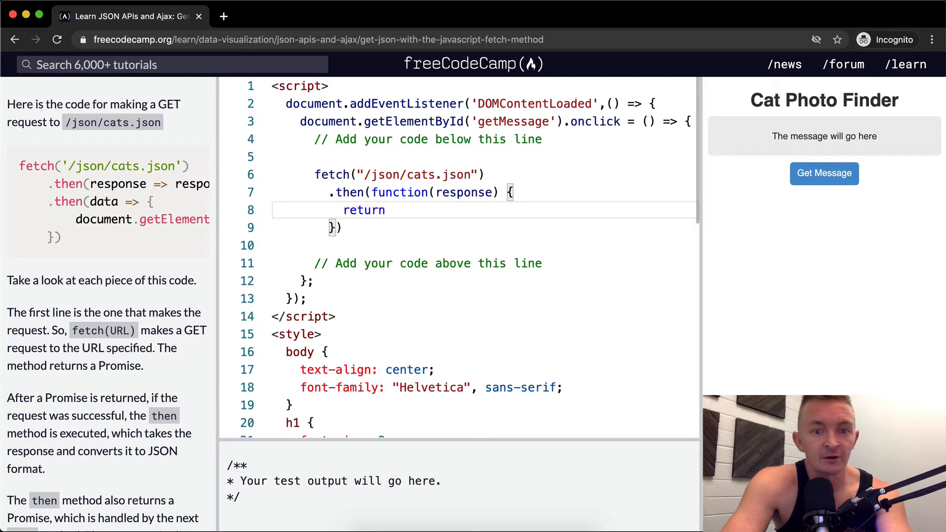
{"action": "type", "text": "response;"}
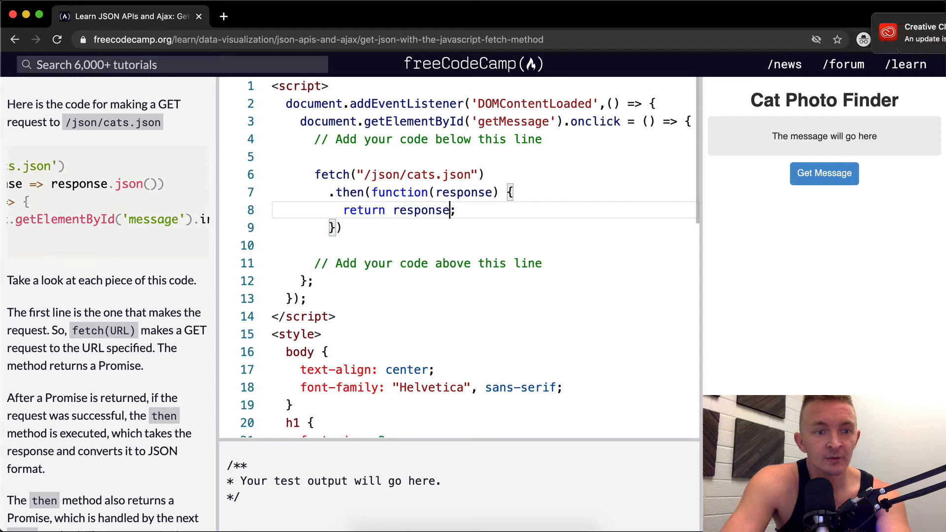
{"action": "type", "text": ".json()"}
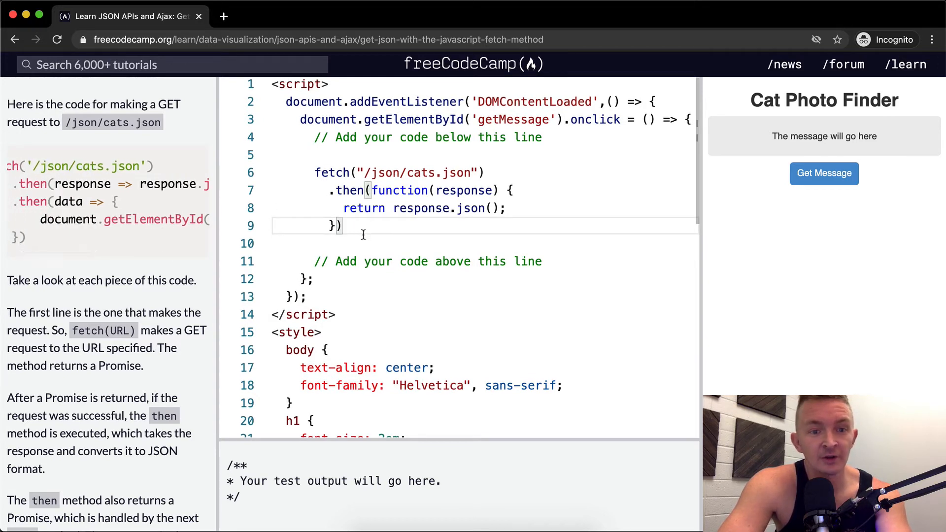
{"action": "scroll", "scroll_direction": "down", "scroll_amount": 3}
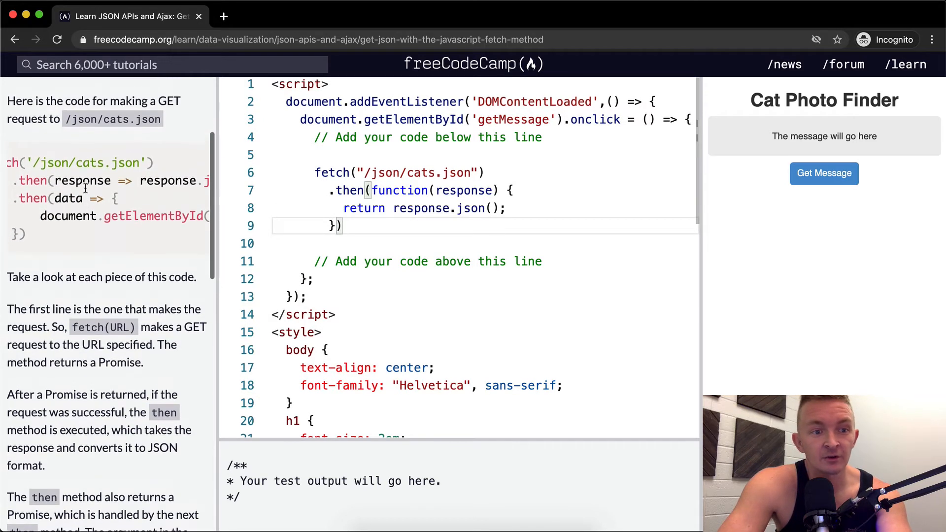
Chain a second .then callback for data, starting document.getElementById("message") in its body.
{"action": "type", "text": ".then"}
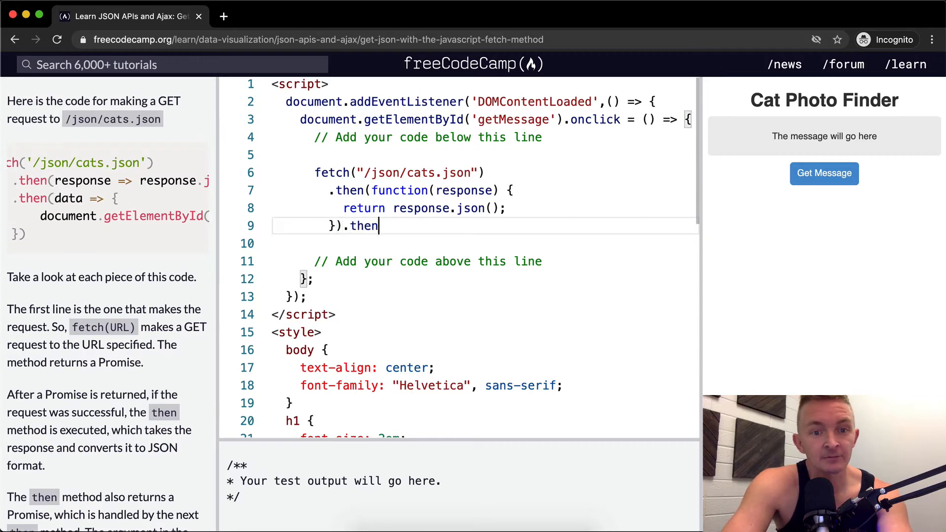
{"action": "type", "text": "()"}
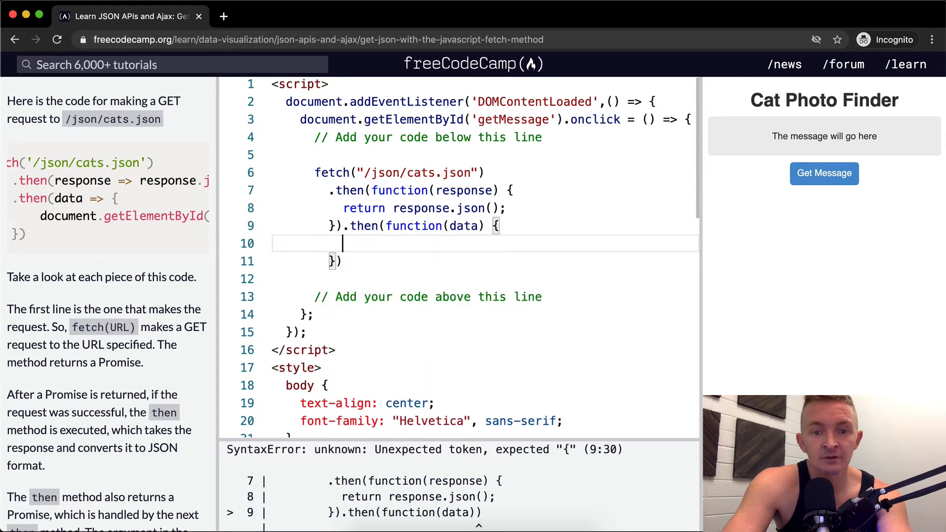
{"action": "type", "text": "return"}
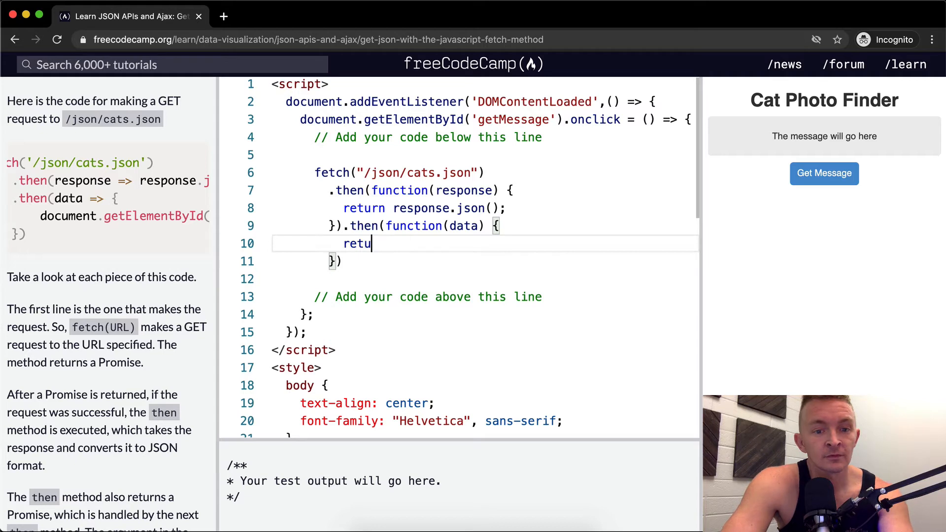
{"action": "type", "text": "doc"}
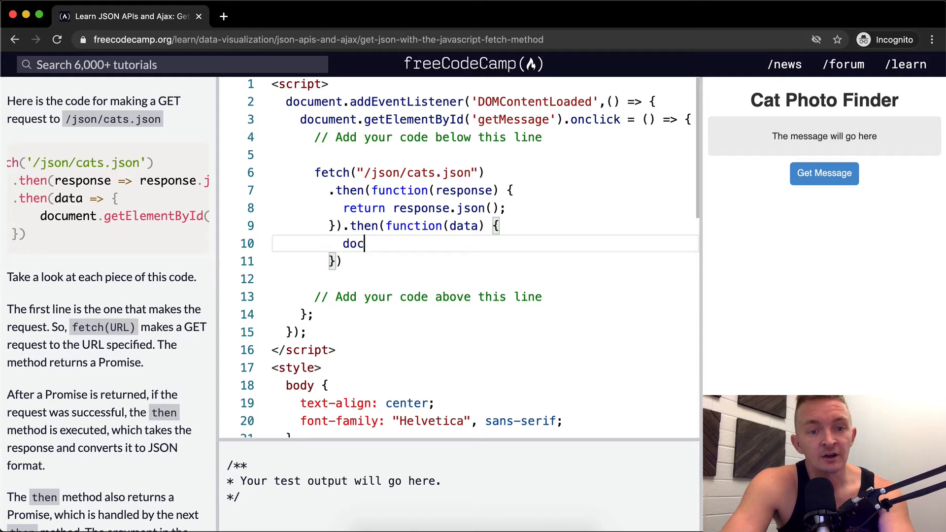
{"action": "type", "text": "ument.get"}
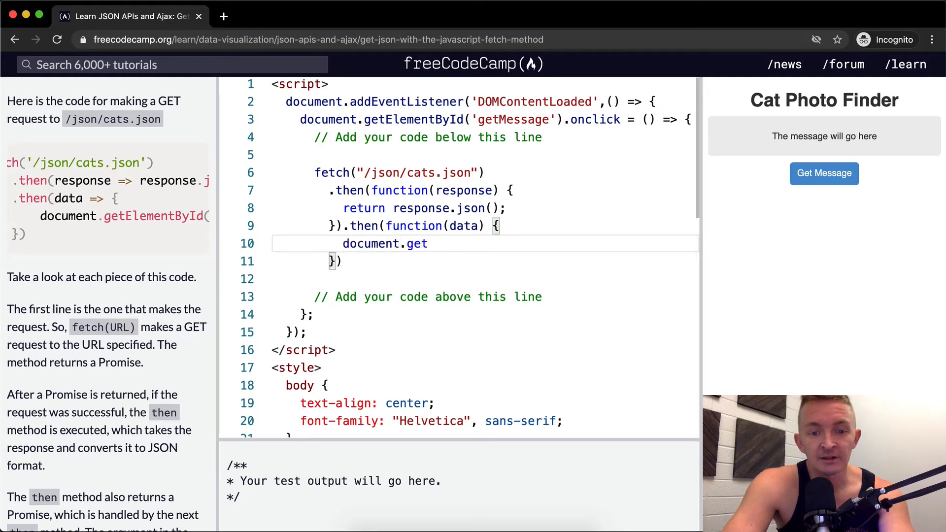
{"action": "type", "text": "ElementById()"}
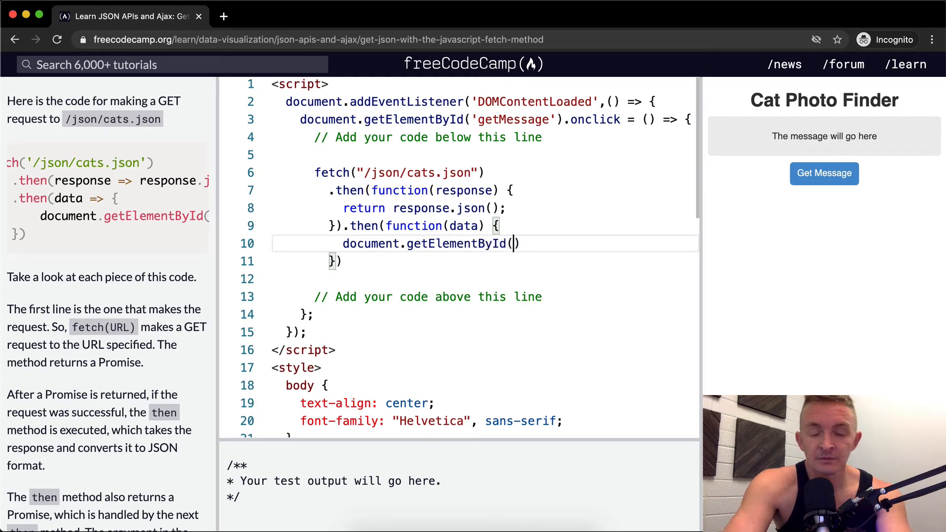
{"action": "type", "text": "\"message\""}
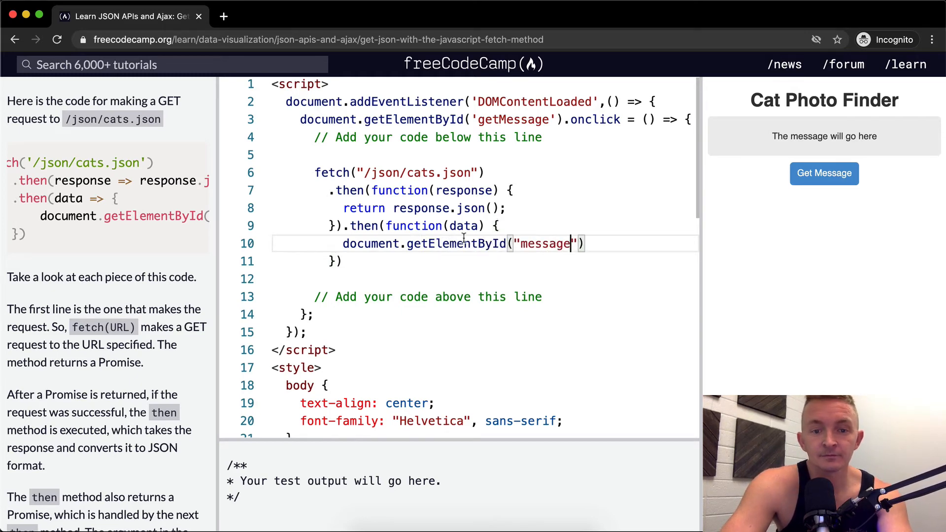
Set the message element's innerHTML to JSON.stringify(data) and run the tests.
{"action": "scroll", "scroll_direction": "down", "scroll_amount": 3}
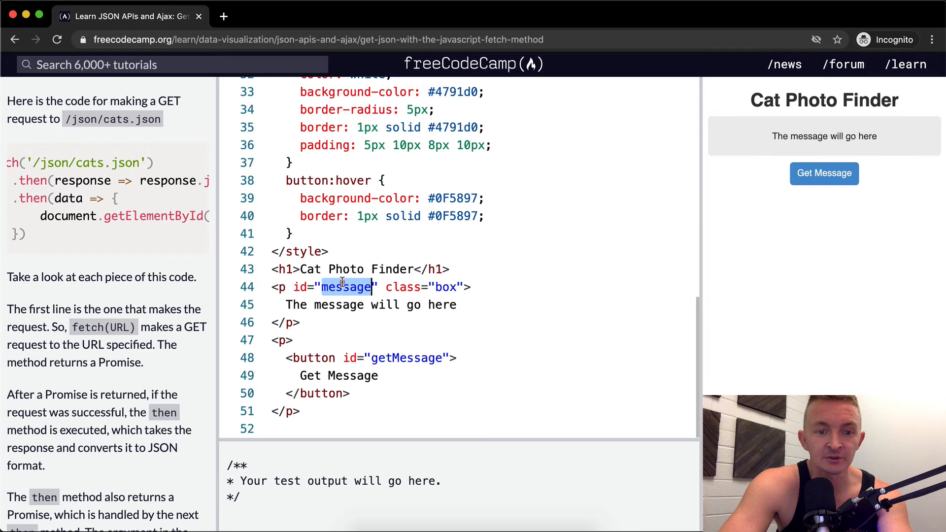
{"action": "scroll", "scroll_direction": "up", "scroll_amount": 3}
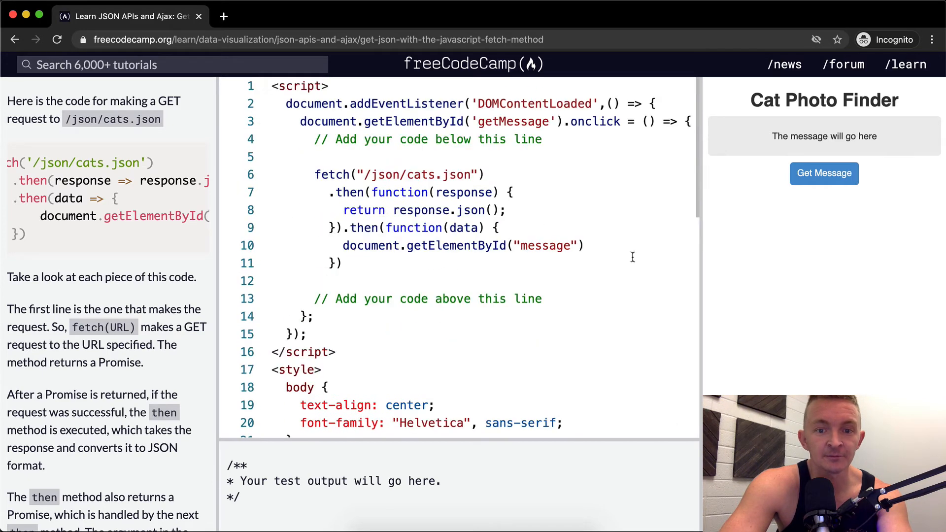
{"action": "type", "text": ".inne"}
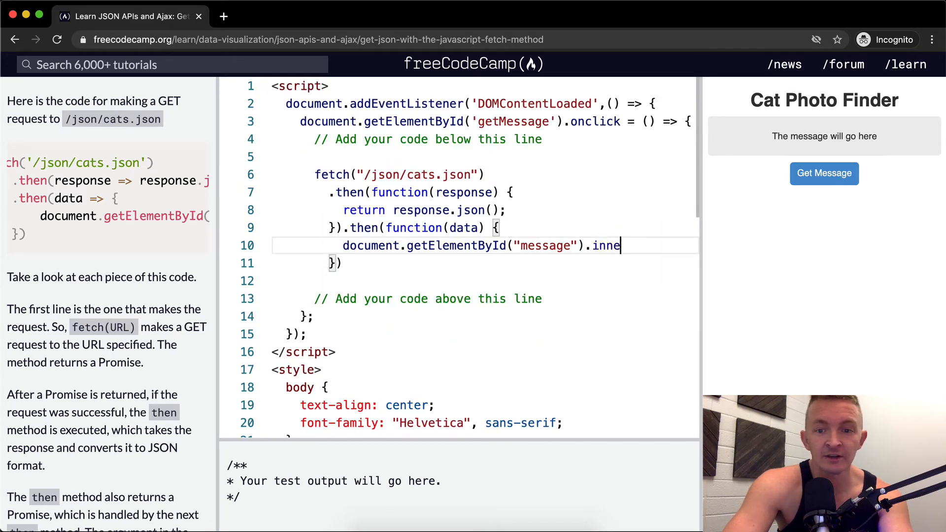
{"action": "type", "text": "rText"}
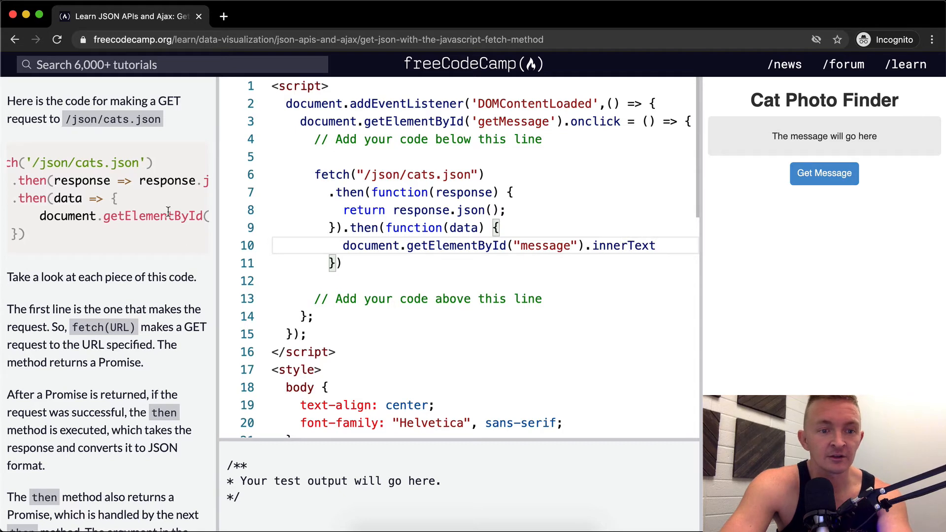
{"action": "type", "text": "innerH"}
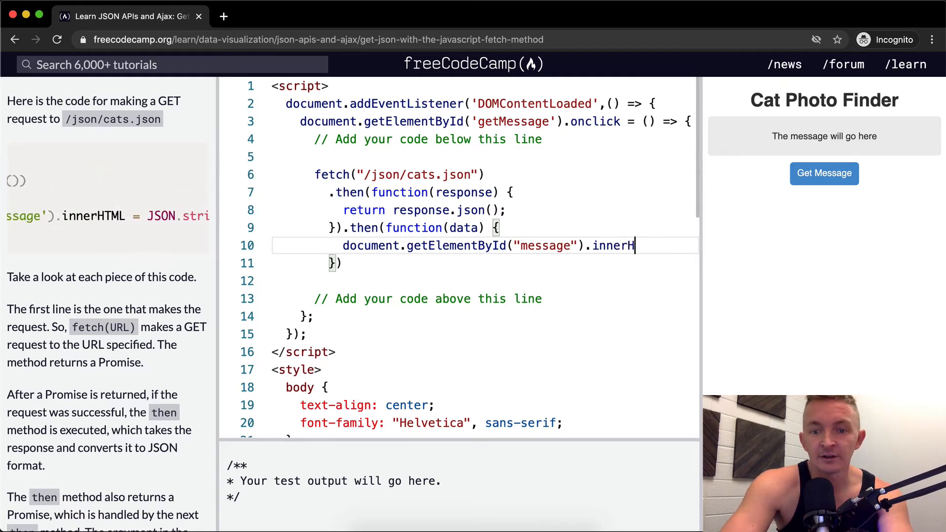
{"action": "type", "text": "TML = JSON."}
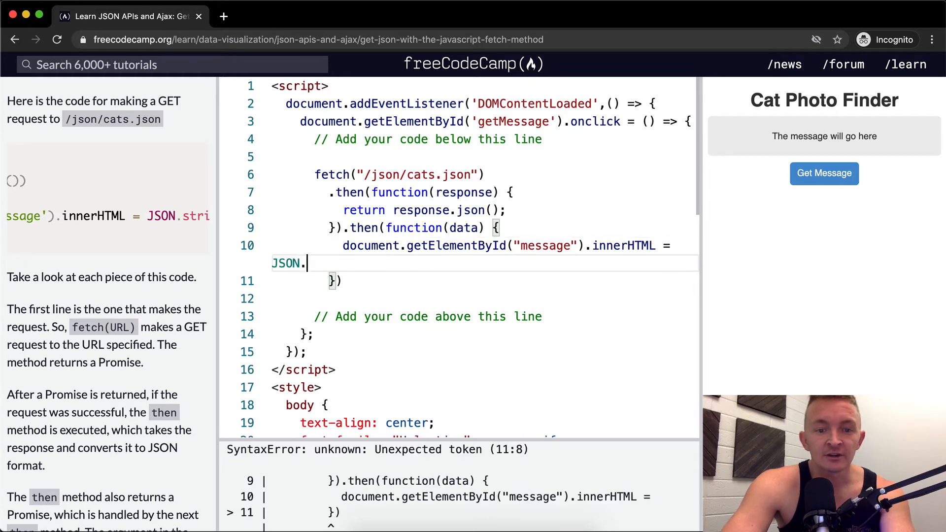
{"action": "type", "text": "strig"}
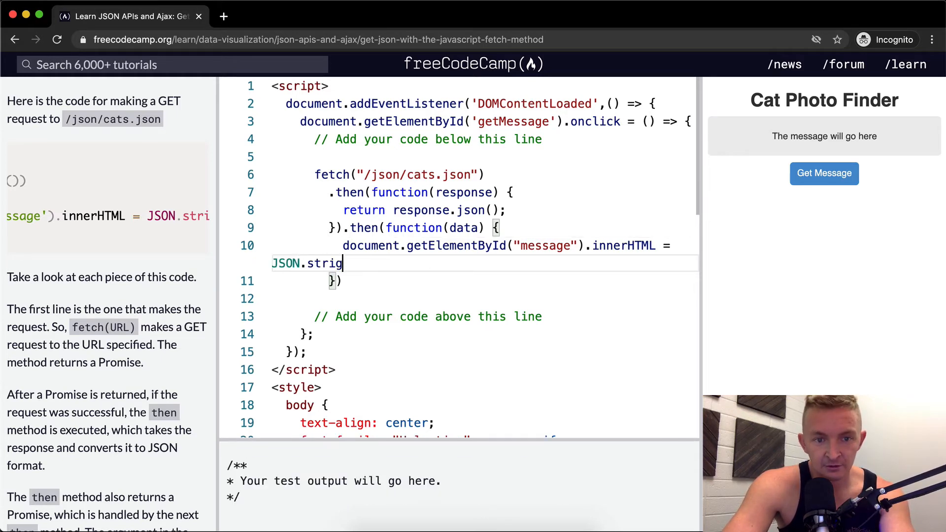
{"action": "type", "text": "fy("}
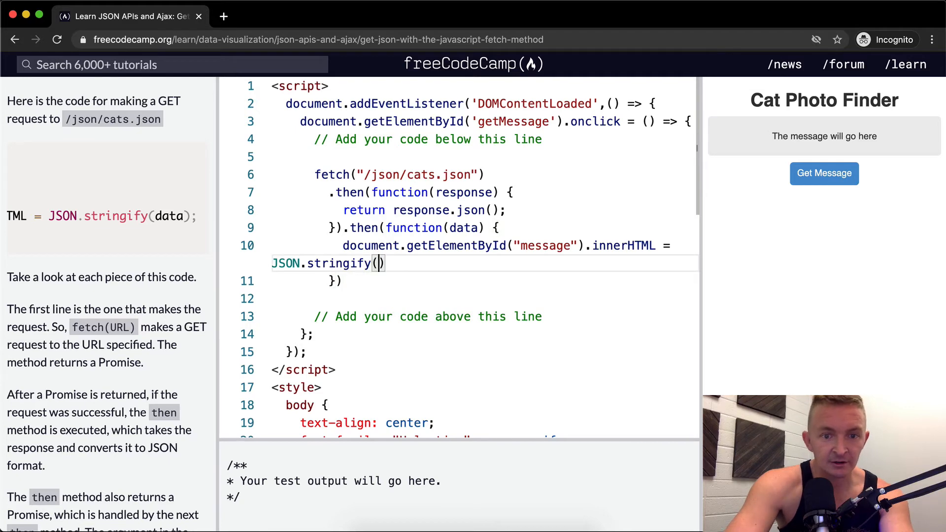
{"action": "type", "text": "data);"}
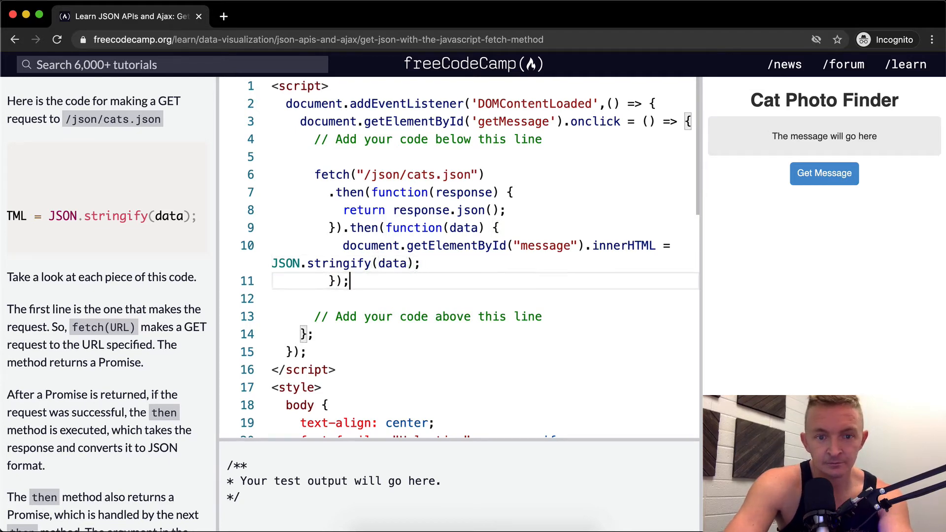
{"action": "scroll", "scroll_direction": "down", "scroll_amount": 3}
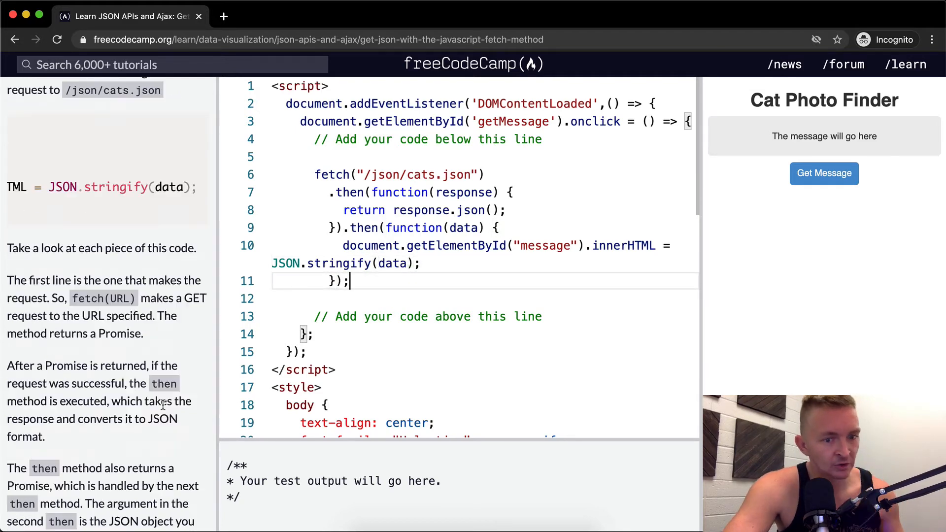
{"action": "left_click", "coordinate": [107, 419]}
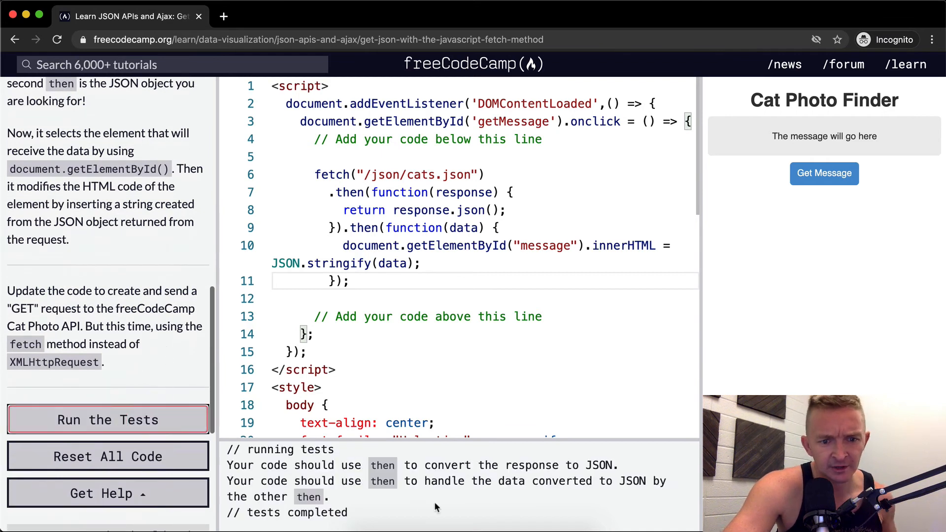
{"action": "mouse_move", "coordinate": [853, 233]}
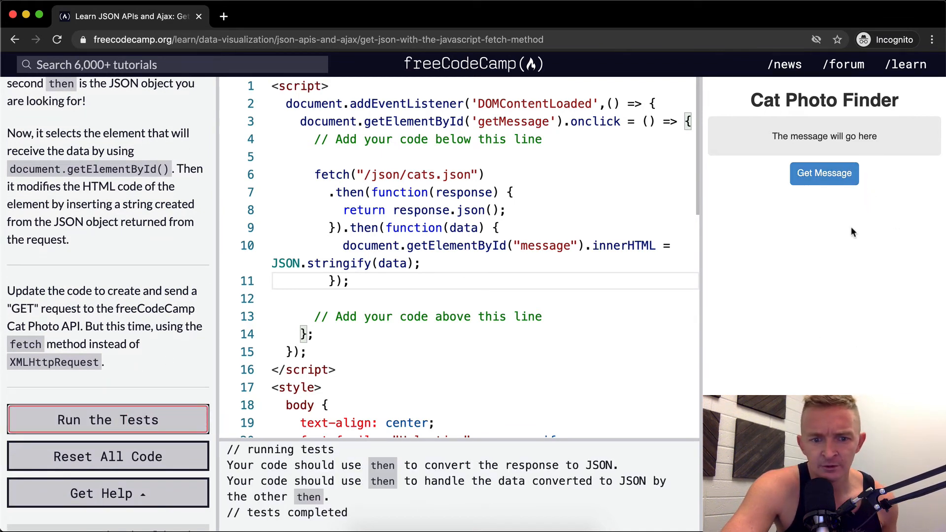
{"action": "scroll", "scroll_direction": "down", "scroll_amount": 3}
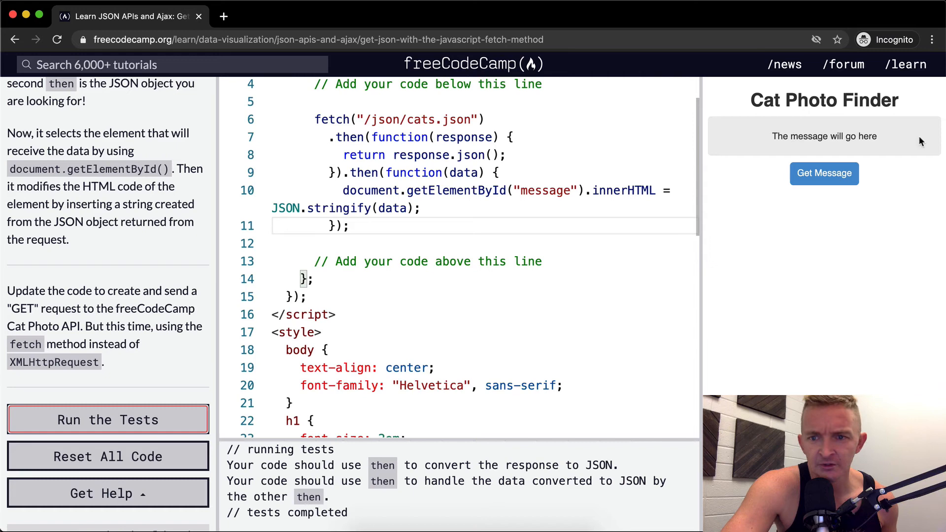
{"action": "left_click", "coordinate": [825, 174]}
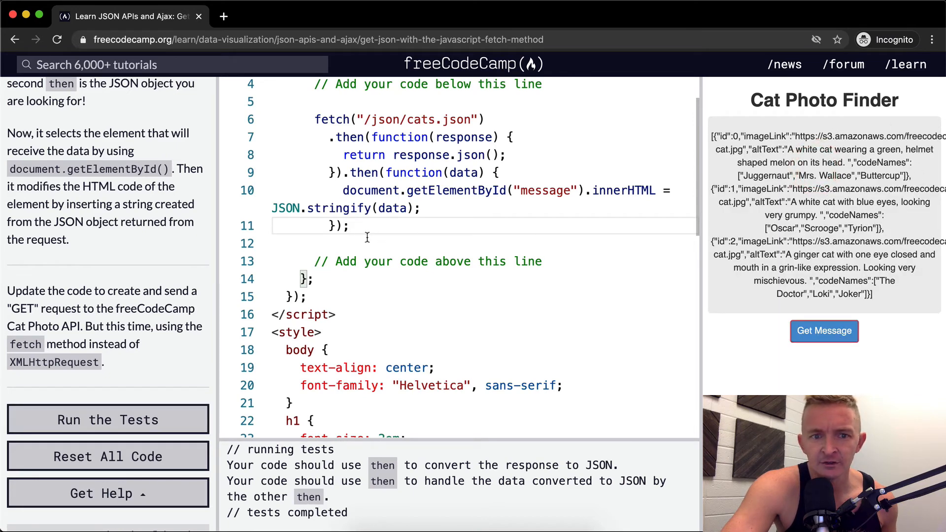
{"action": "scroll", "scroll_direction": "up", "scroll_amount": 3}
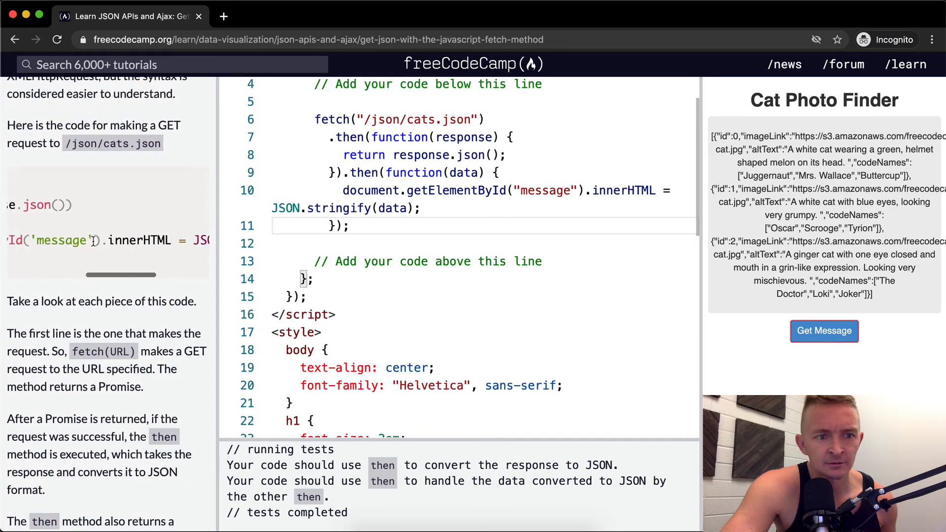
{"action": "scroll", "scroll_direction": "left", "scroll_amount": 3}
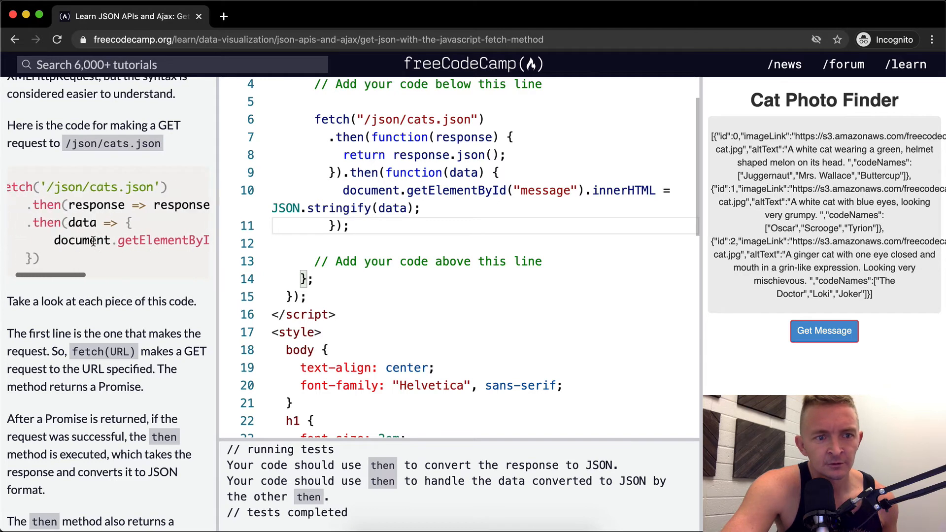
{"action": "scroll", "scroll_direction": "right", "scroll_amount": 3}
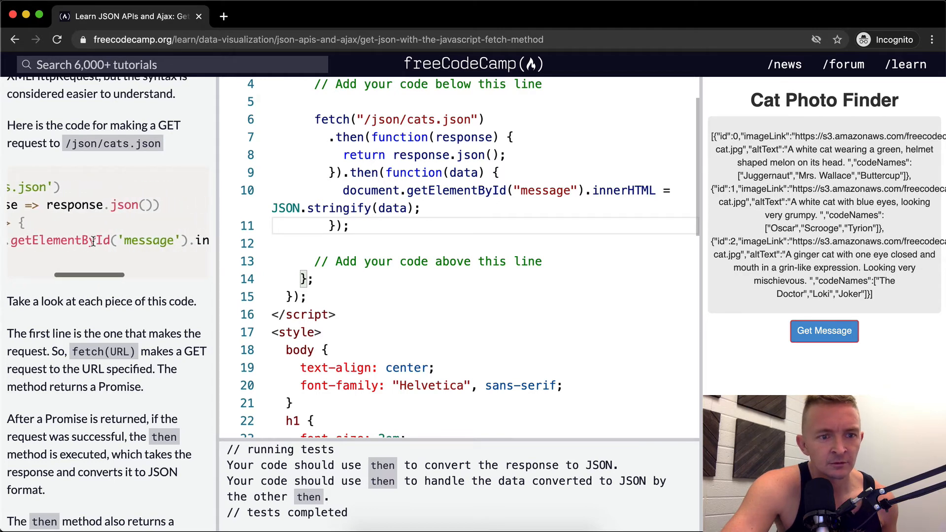
{"action": "scroll", "scroll_direction": "right", "scroll_amount": 3}
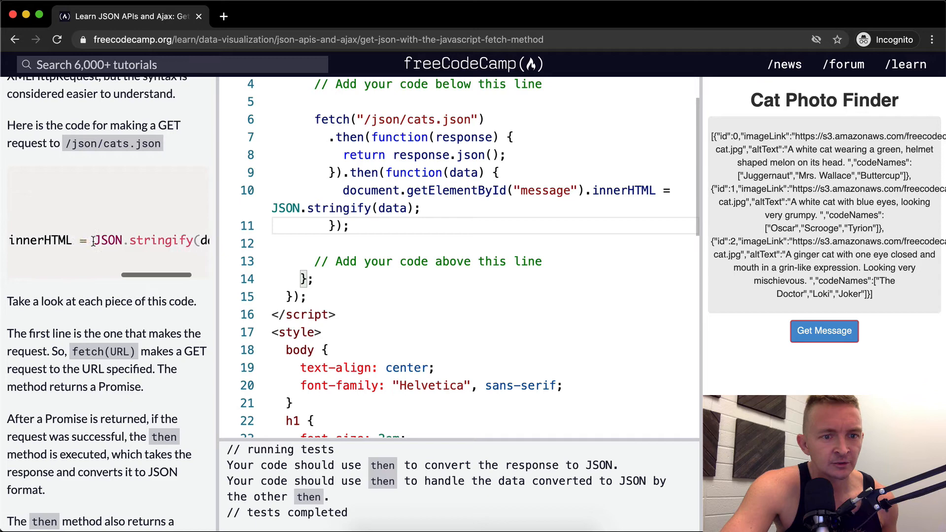
{"action": "scroll", "scroll_direction": "down", "scroll_amount": 3}
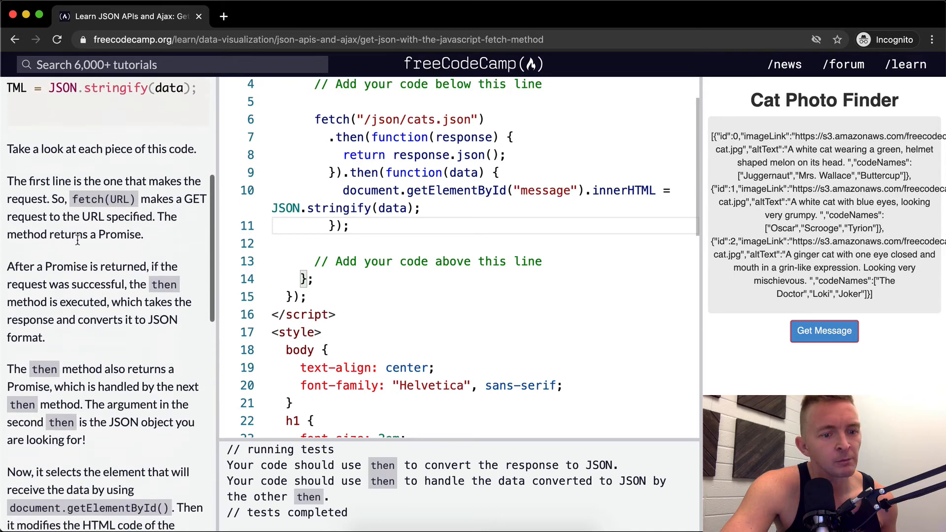
{"action": "scroll", "scroll_direction": "down", "scroll_amount": 3}
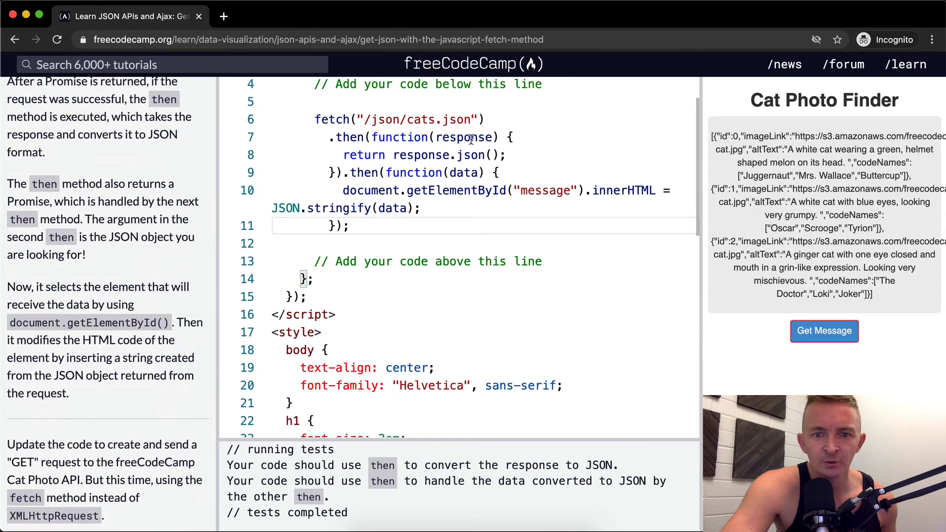
{"action": "scroll", "scroll_direction": "down", "scroll_amount": 3}
{"action": "type", "text": "=> "}
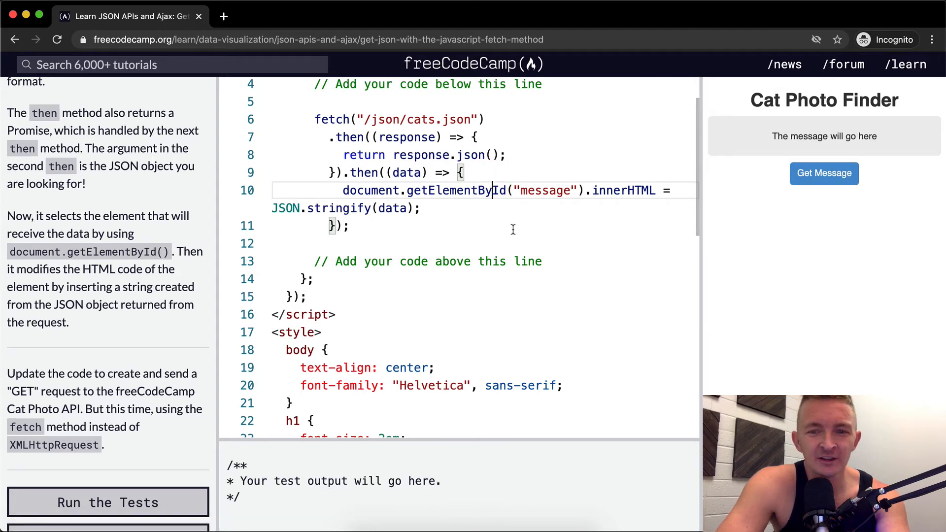
Test the arrow-function callbacks, add return to the message line, load cat data, and retest.
{"action": "left_click", "coordinate": [108, 502]}
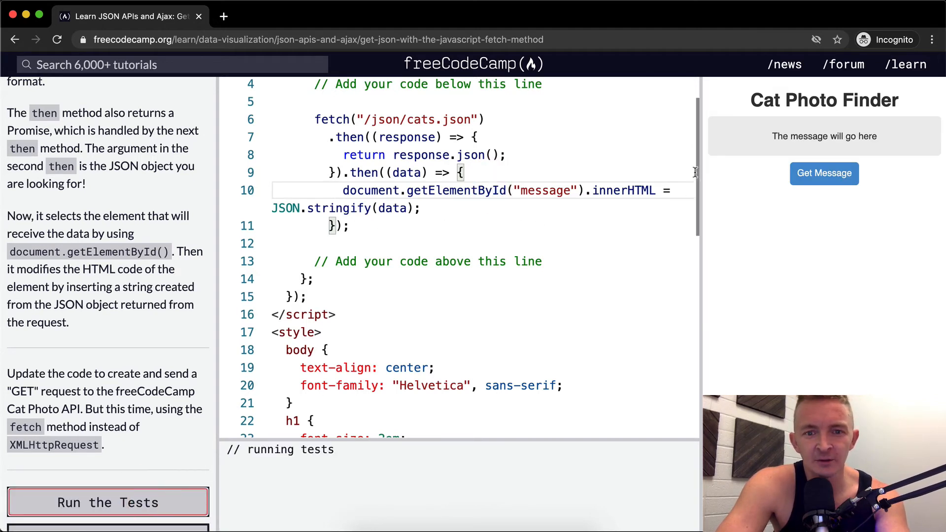
{"action": "left_click", "coordinate": [108, 503]}
{"action": "type", "text": "return "}
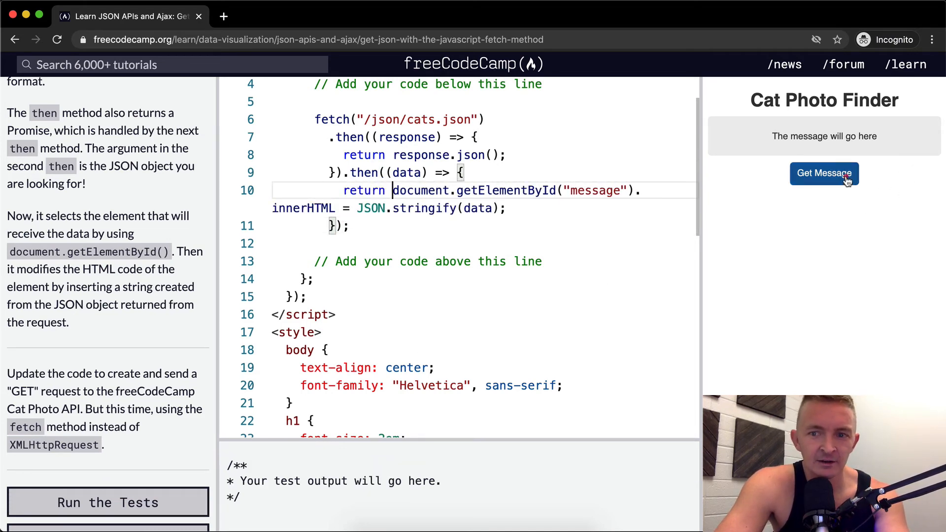
{"action": "left_click", "coordinate": [824, 173]}
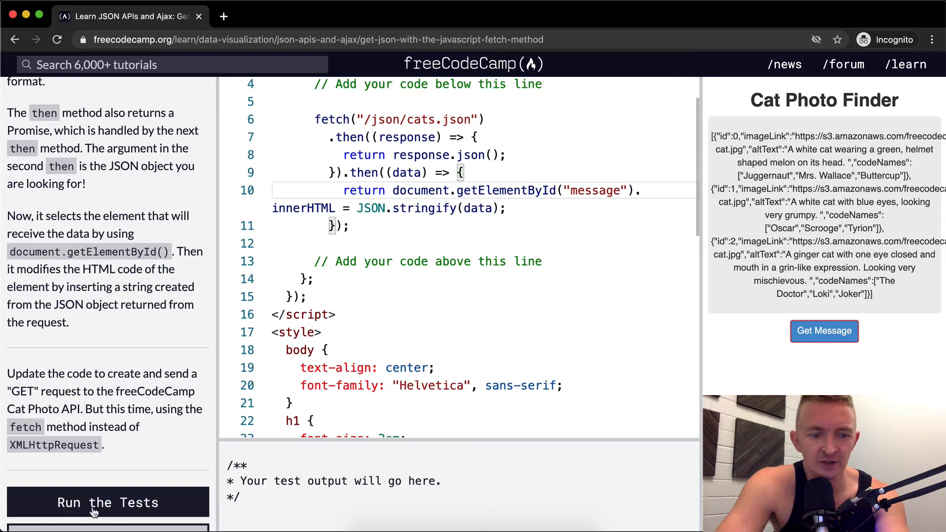
{"action": "left_click", "coordinate": [107, 502]}
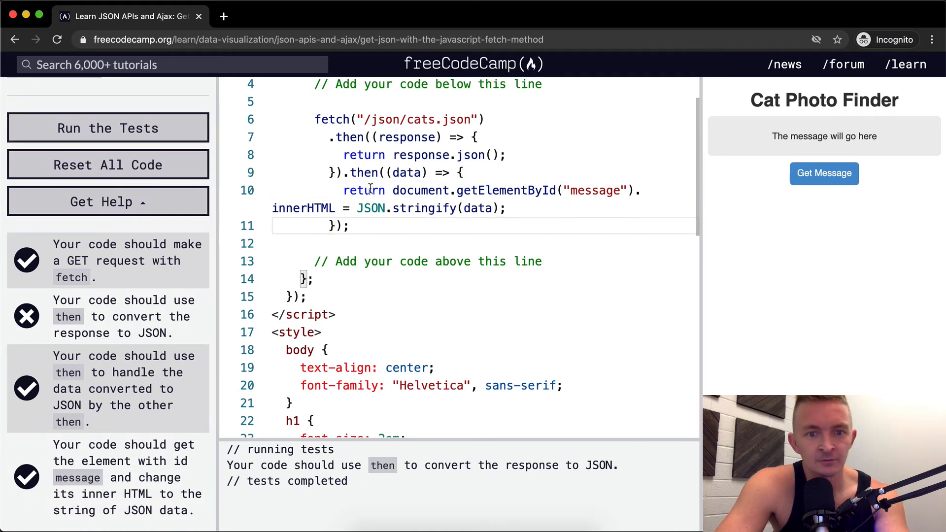
Condense both then callbacks into parenthesis-free one-line arrow functions and run the tests.
{"action": "left_click", "coordinate": [468, 172]}
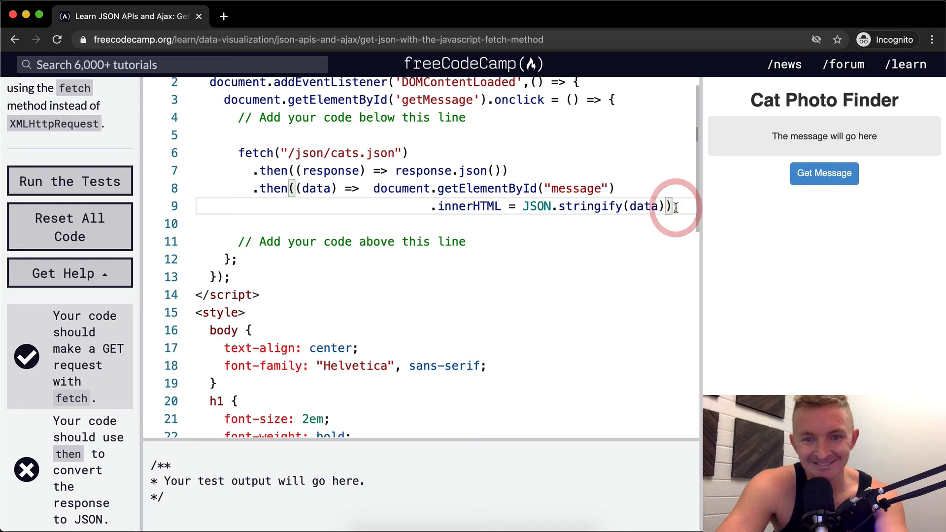
{"action": "left_click", "coordinate": [69, 181]}
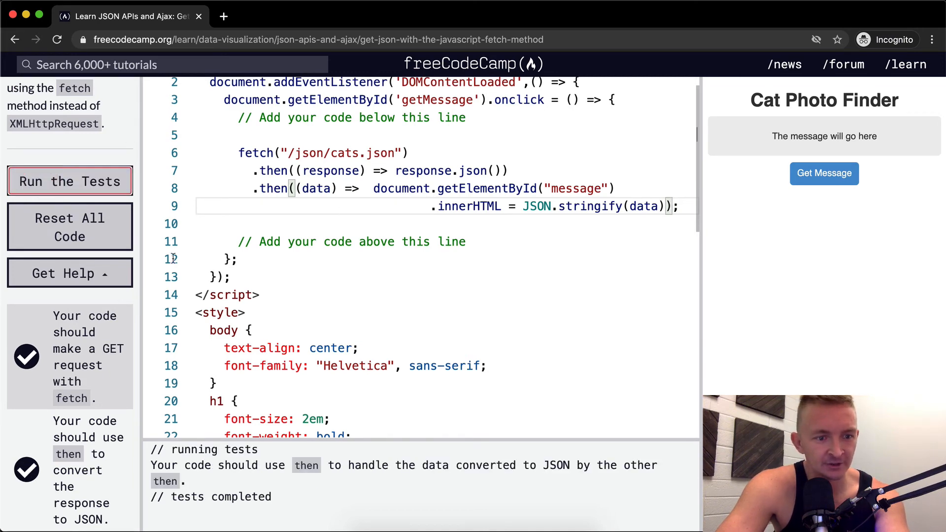
{"action": "scroll", "scroll_direction": "down", "scroll_amount": 3}
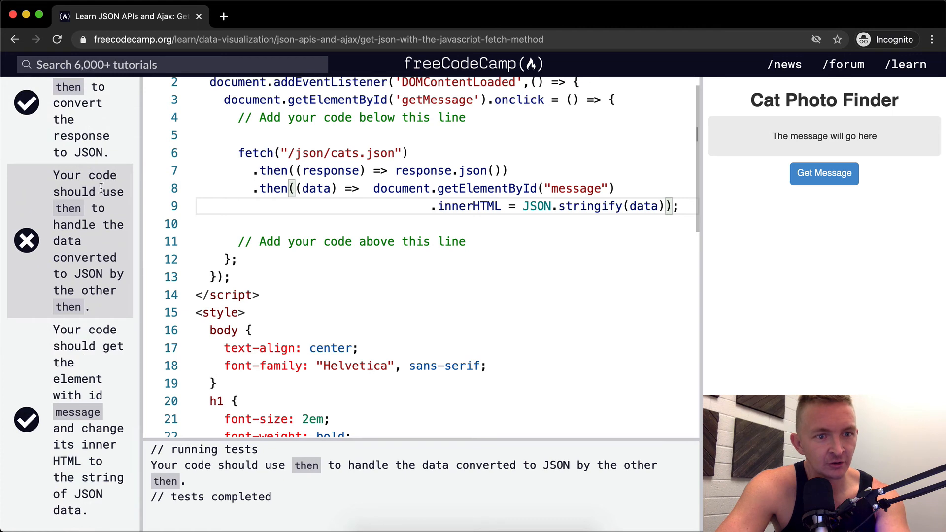
{"action": "left_click", "coordinate": [296, 188]}
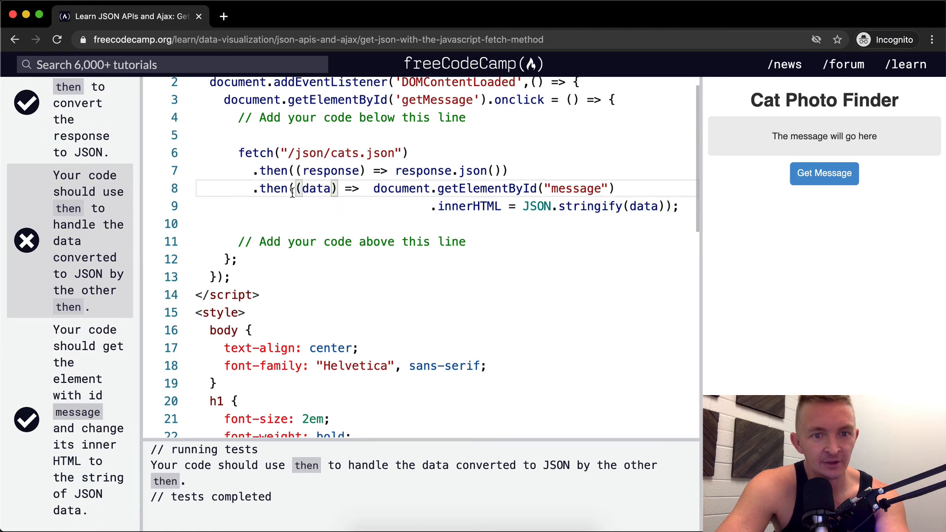
{"action": "scroll", "scroll_direction": "up", "scroll_amount": 3}
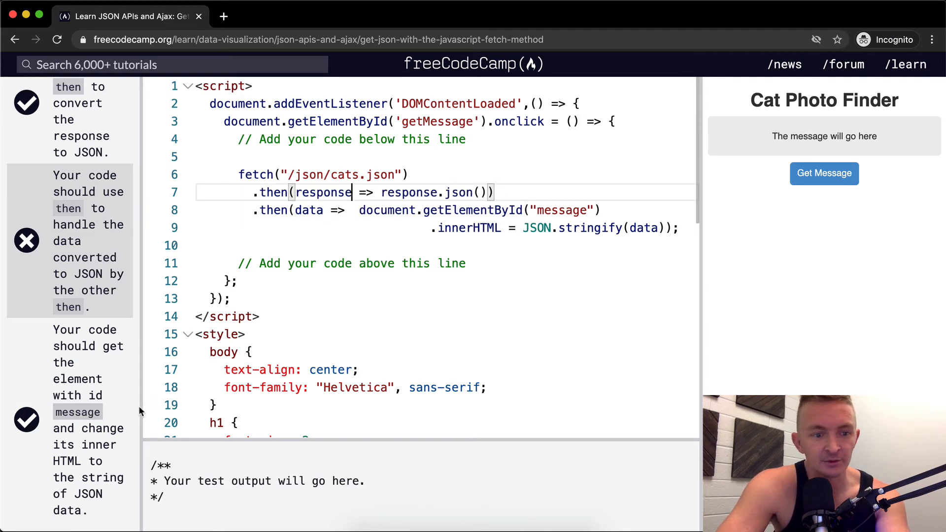
{"action": "left_click", "coordinate": [69, 144]}
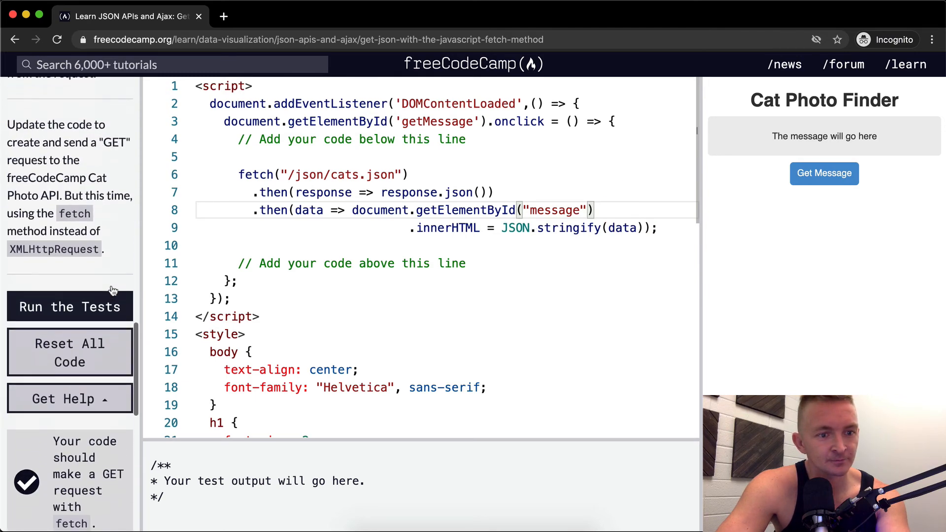
Rerun the tests, load the stringified cat JSON into the preview, and review the example.
{"action": "left_click", "coordinate": [69, 304]}
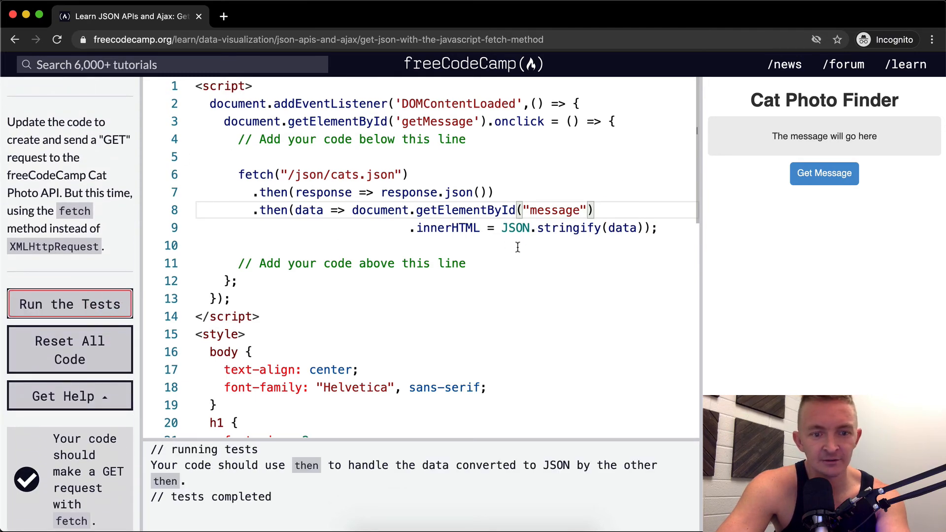
{"action": "left_click", "coordinate": [823, 173]}
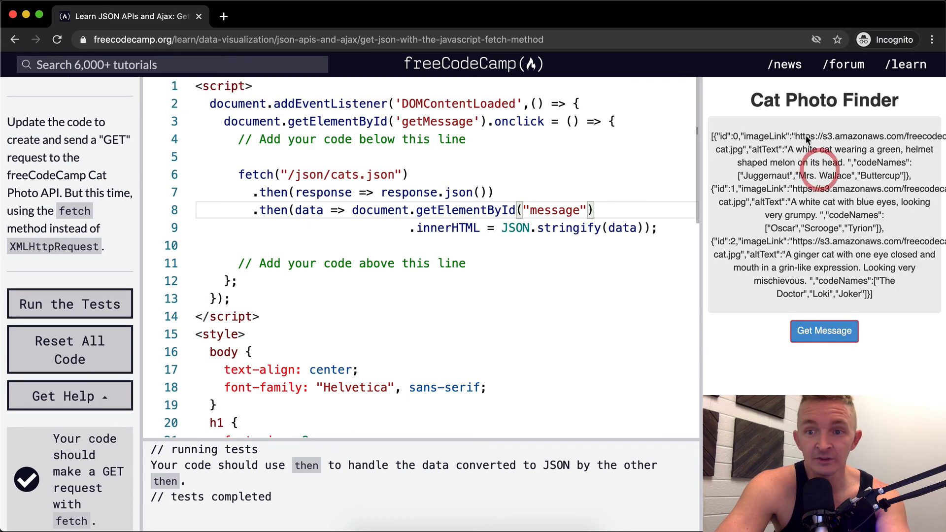
{"action": "scroll", "scroll_direction": "down", "scroll_amount": 3}
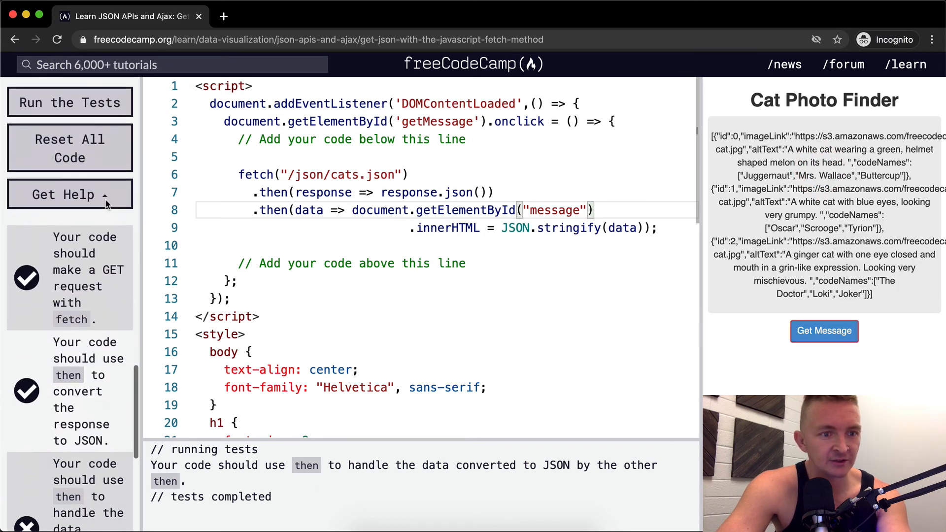
{"action": "scroll", "scroll_direction": "up", "scroll_amount": 3}
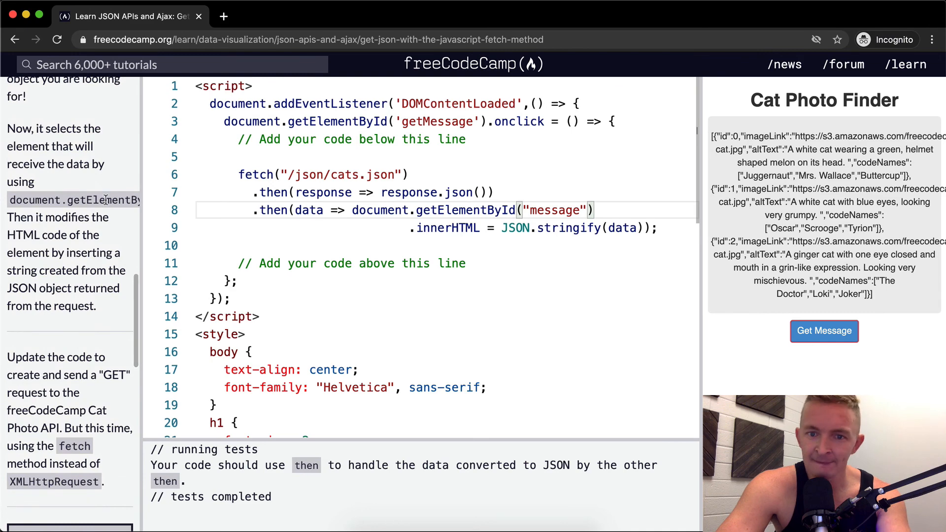
{"action": "scroll", "scroll_direction": "up", "scroll_amount": 3}
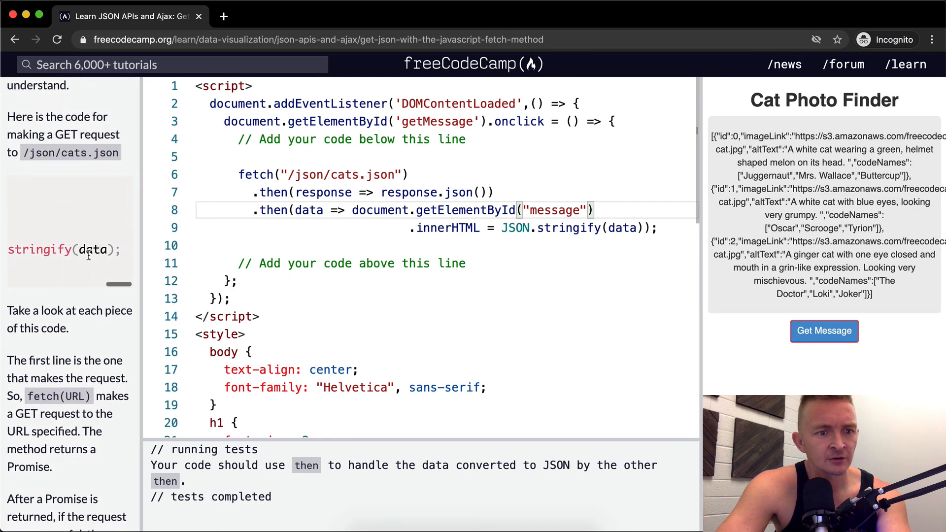
{"action": "mouse_move", "coordinate": [26, 271]}
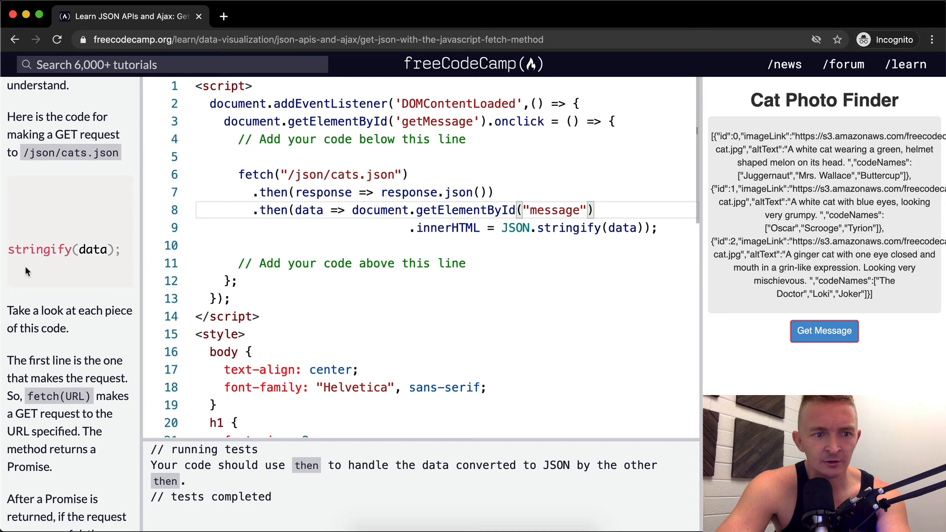
{"action": "mouse_move", "coordinate": [571, 185]}
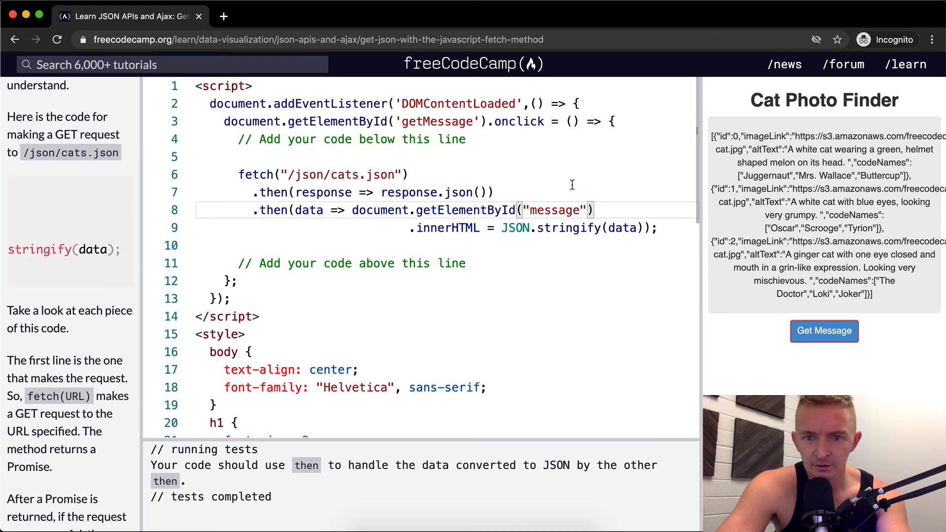
{"action": "mouse_move", "coordinate": [618, 237]}
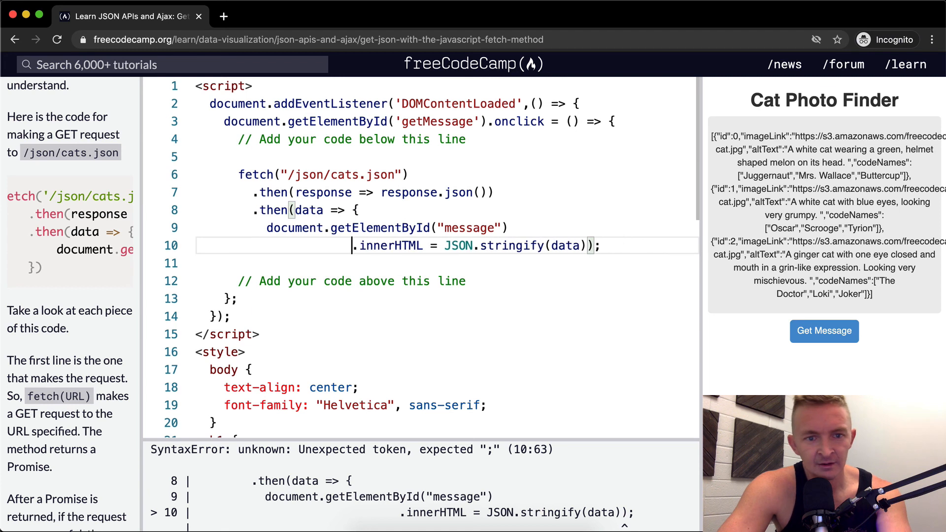
Close the data callback block, display the cat data, remove placeholder comments, and pass the tests.
{"action": "left_click", "coordinate": [561, 246]}
{"action": "type", "text": "});"}
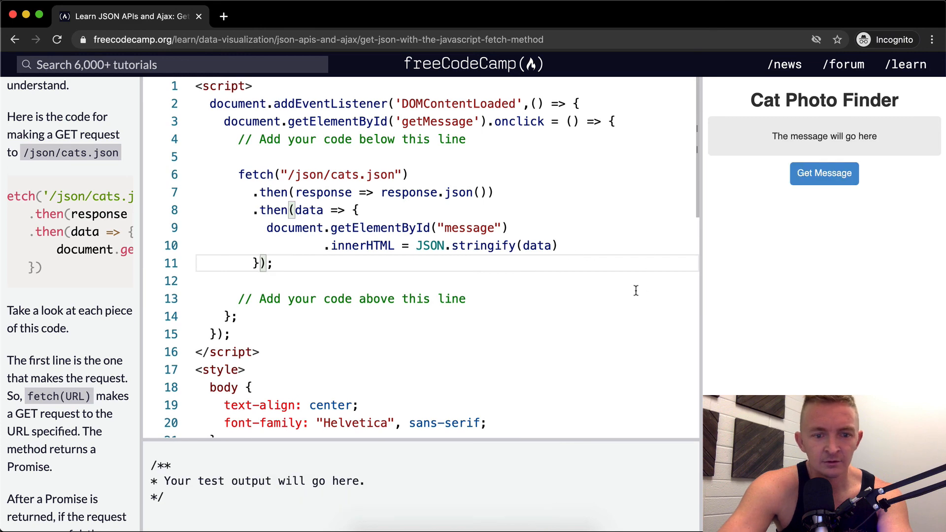
{"action": "left_click", "coordinate": [824, 173]}
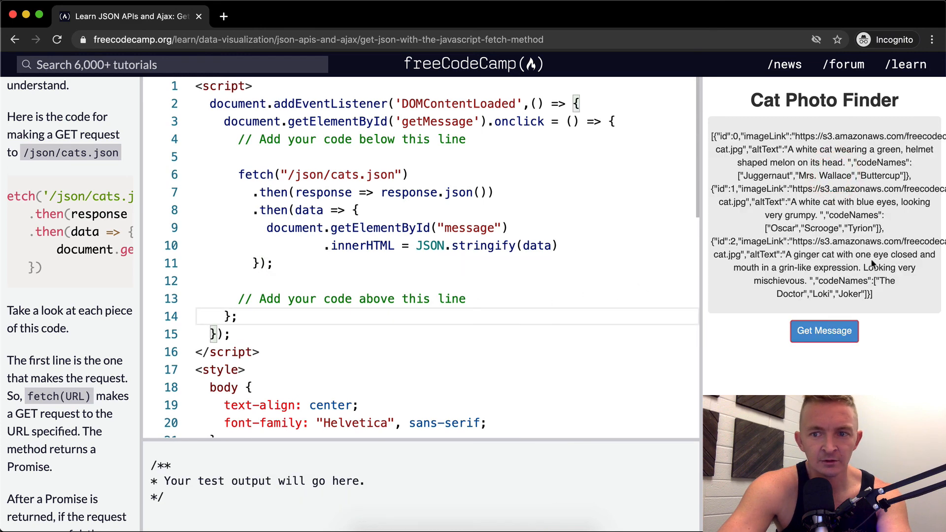
{"action": "scroll", "scroll_direction": "down", "scroll_amount": 3}
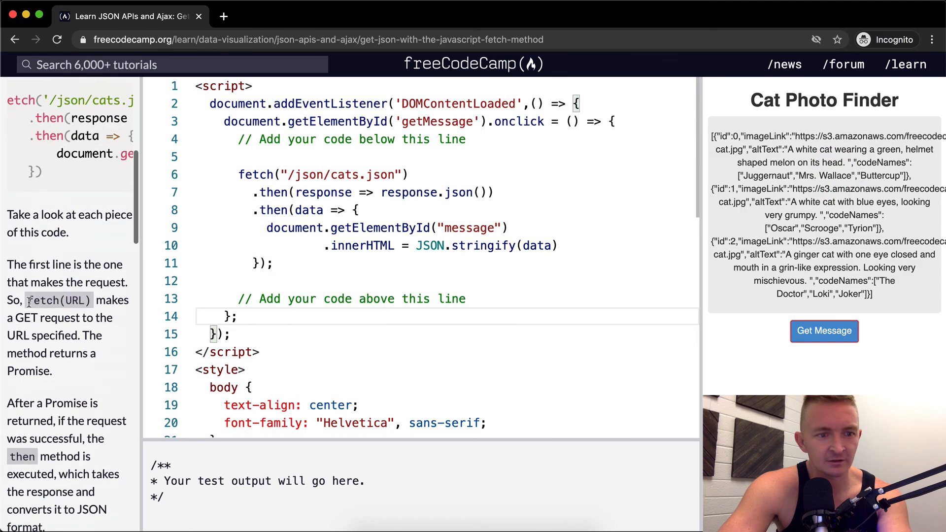
{"action": "left_click", "coordinate": [69, 311]}
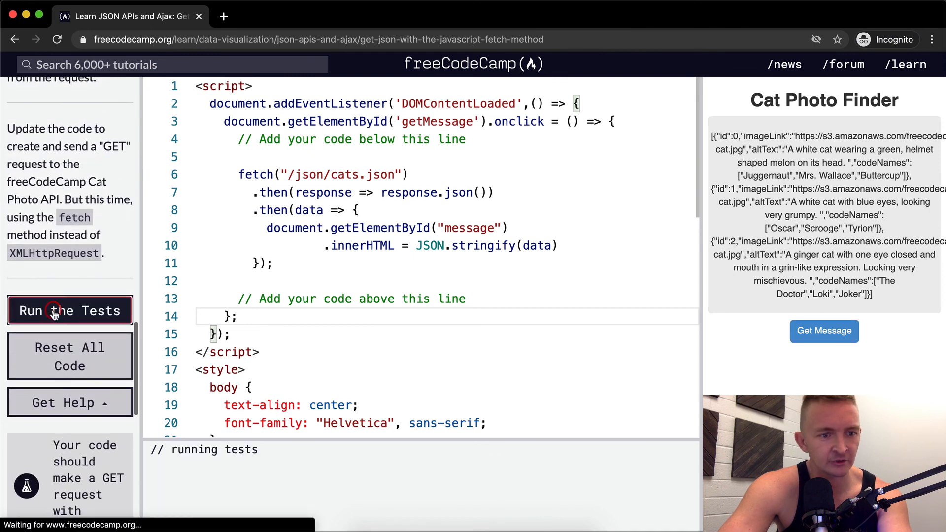
{"action": "left_click", "coordinate": [69, 311]}
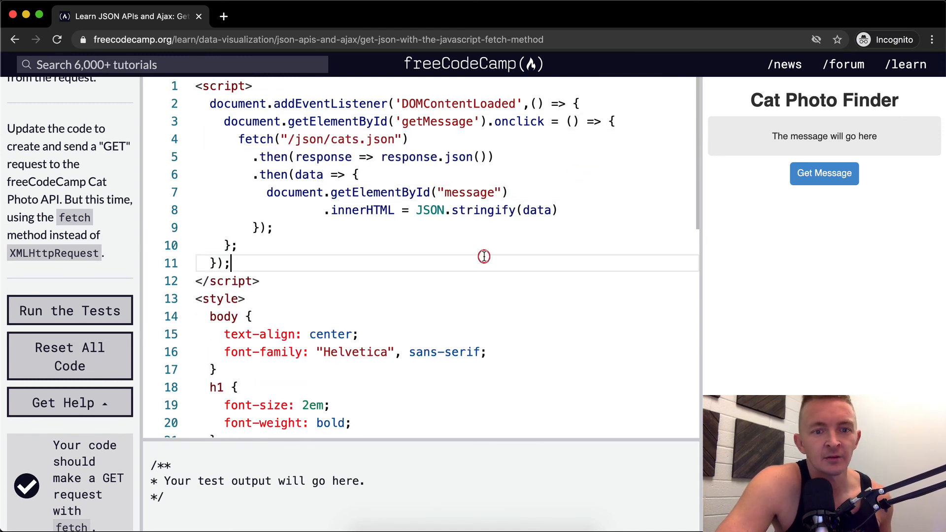
{"action": "mouse_move", "coordinate": [406, 339]}
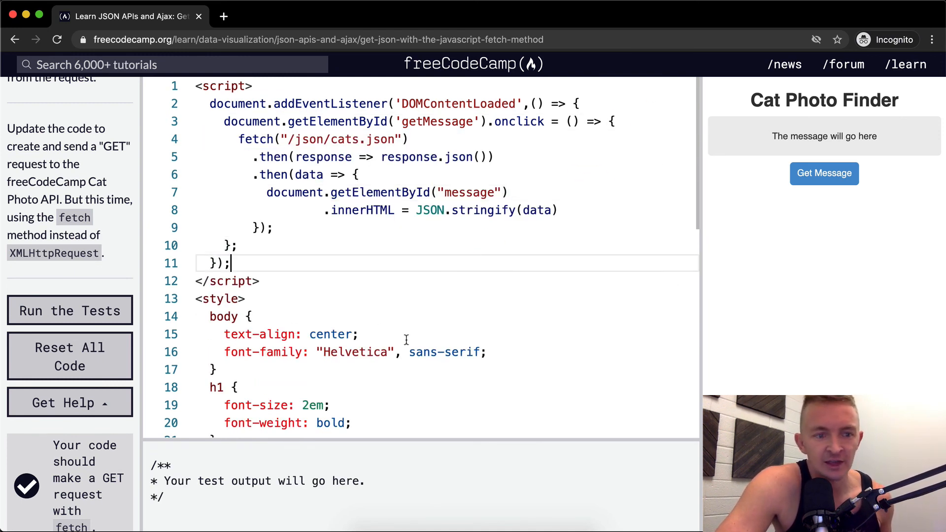
{"action": "left_click", "coordinate": [69, 311]}
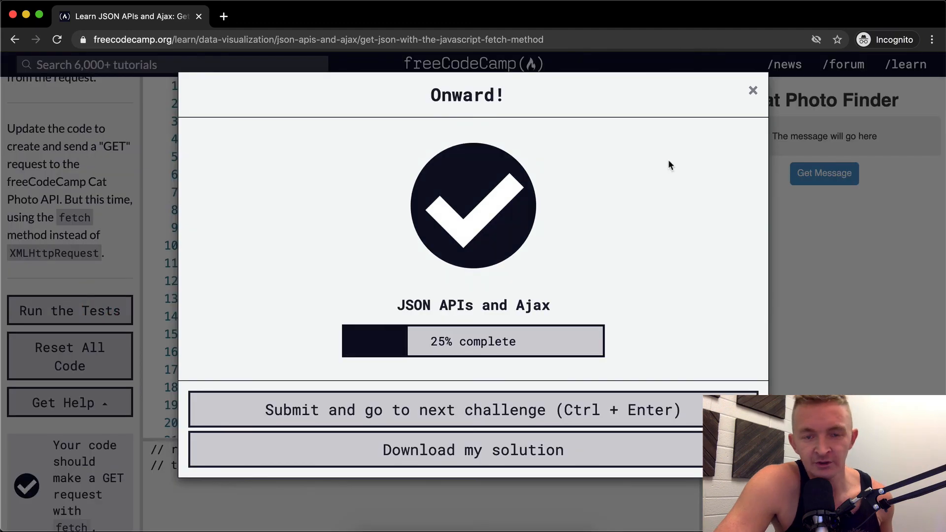